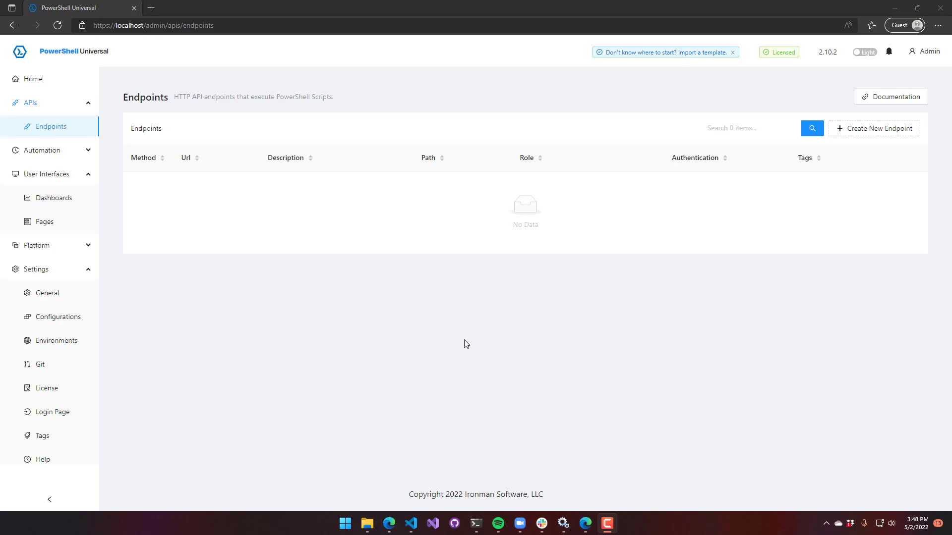
mouse_move(582, 379)
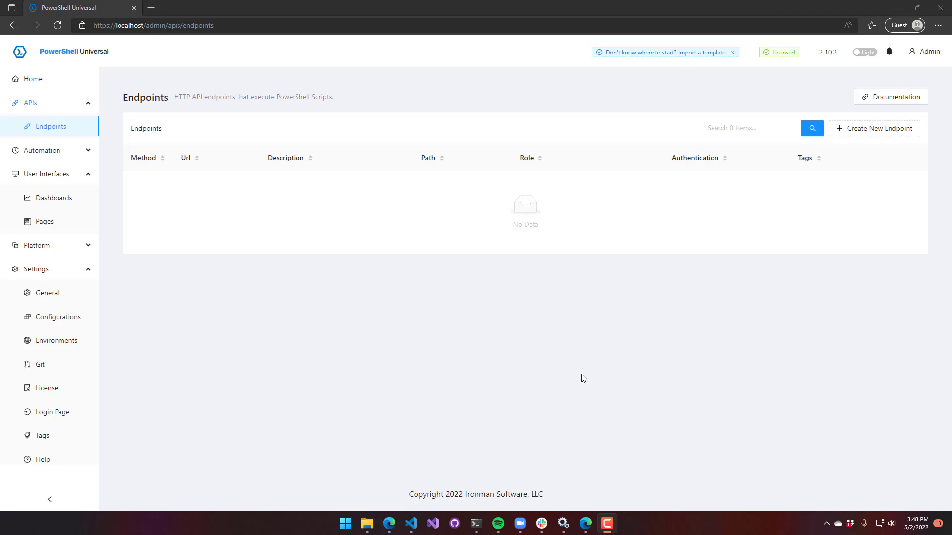
mouse_move(618, 379)
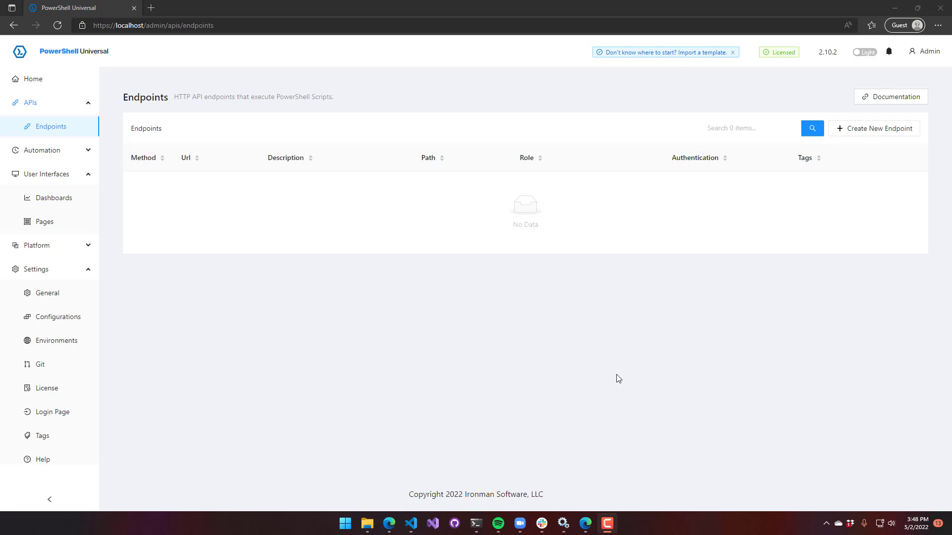
mouse_move(883, 137)
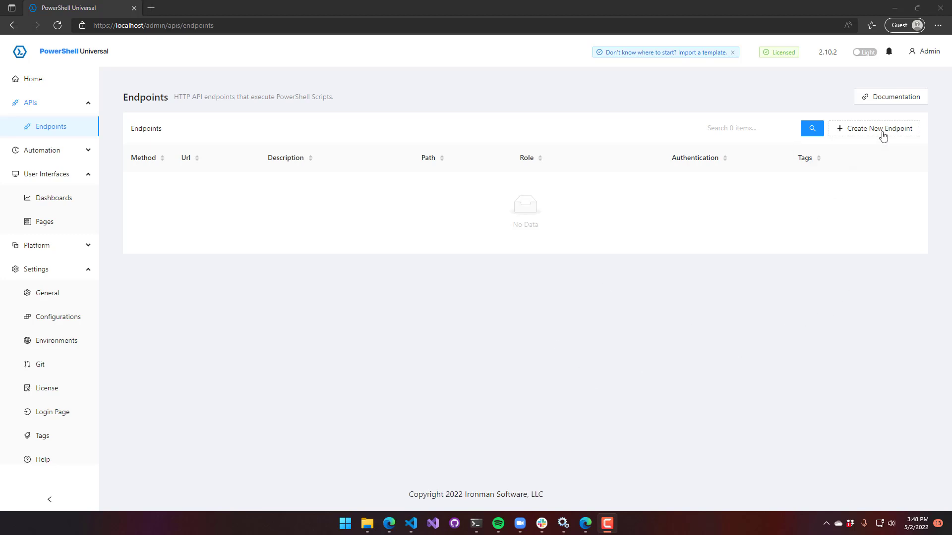
- Create a GET endpoint at /basic with authentication disabled
click(878, 127)
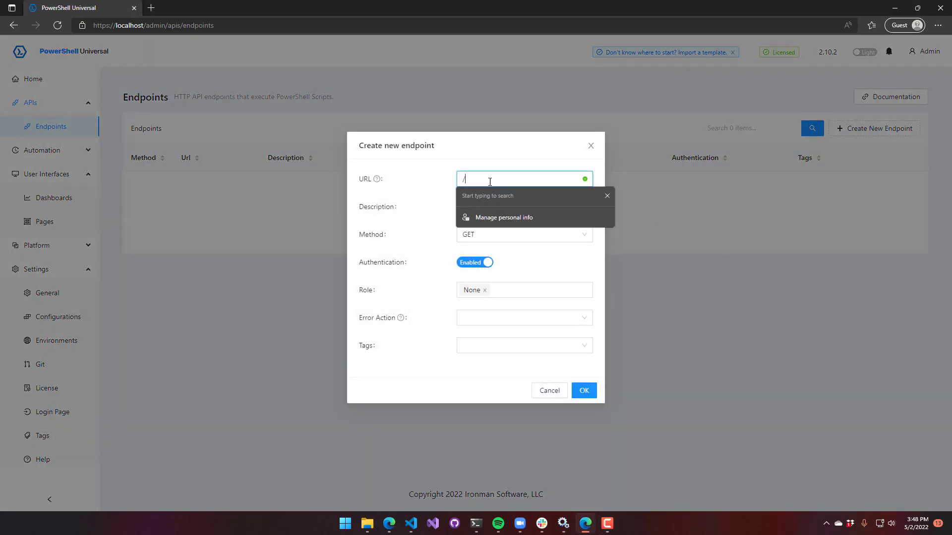
text(basic)
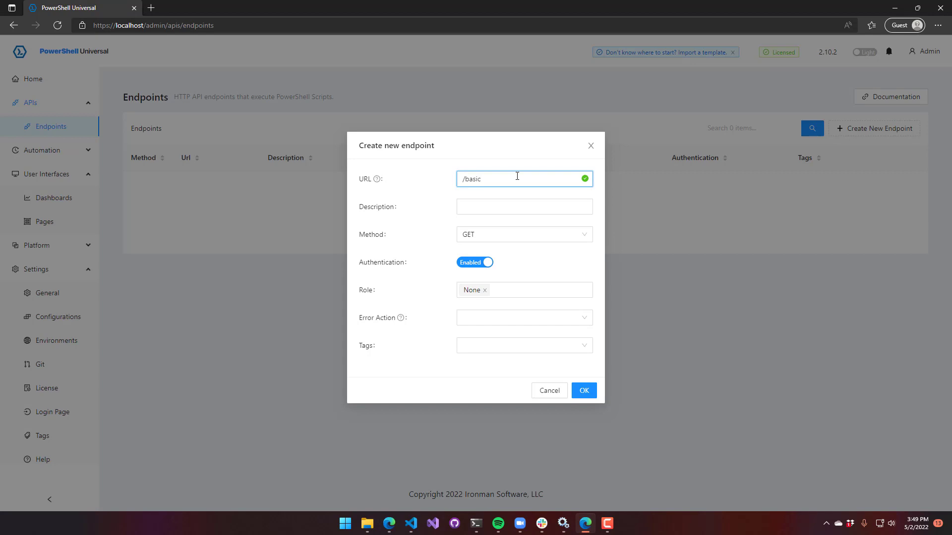
click(524, 206)
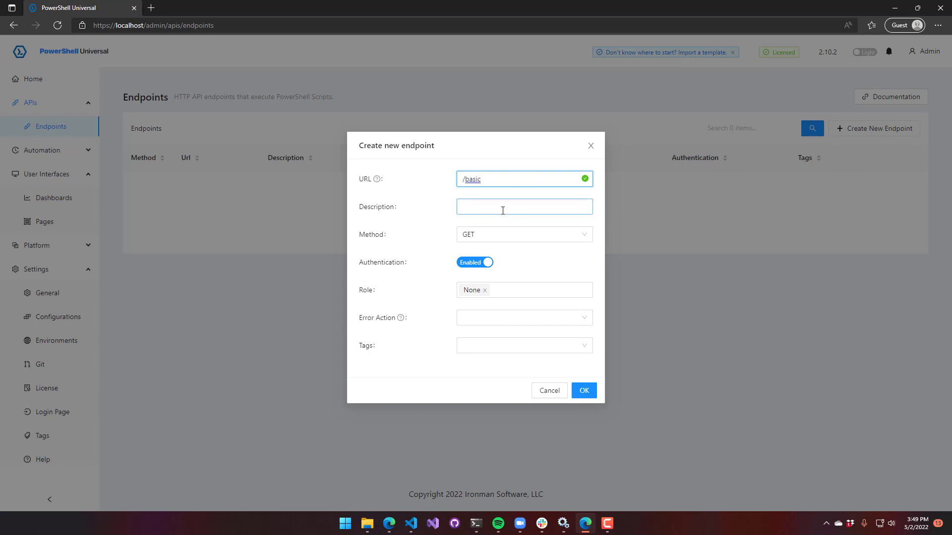
click(475, 263)
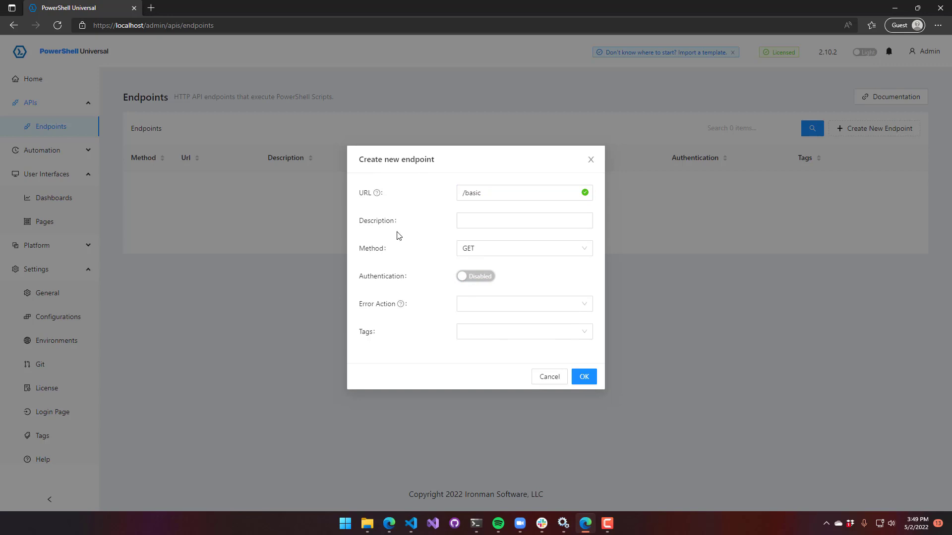
mouse_move(459, 252)
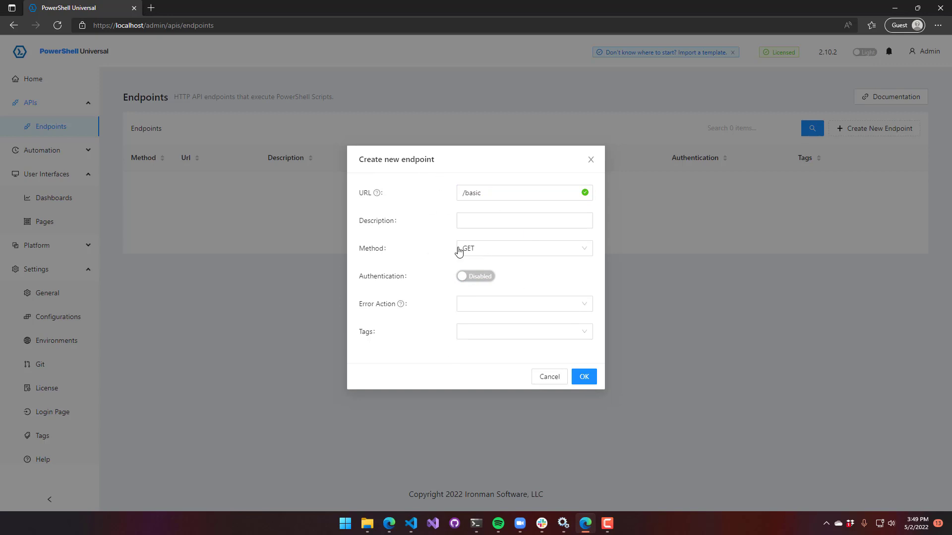
click(581, 376)
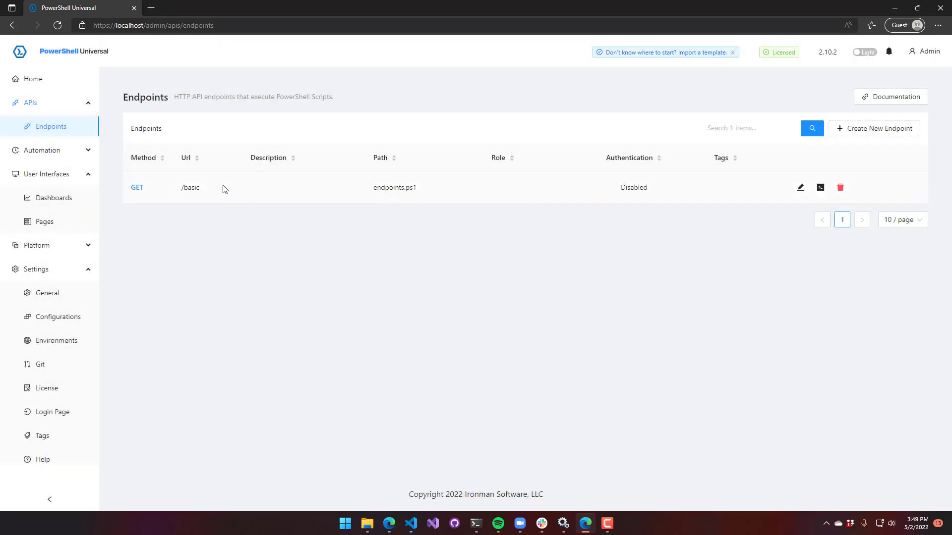
mouse_move(820, 187)
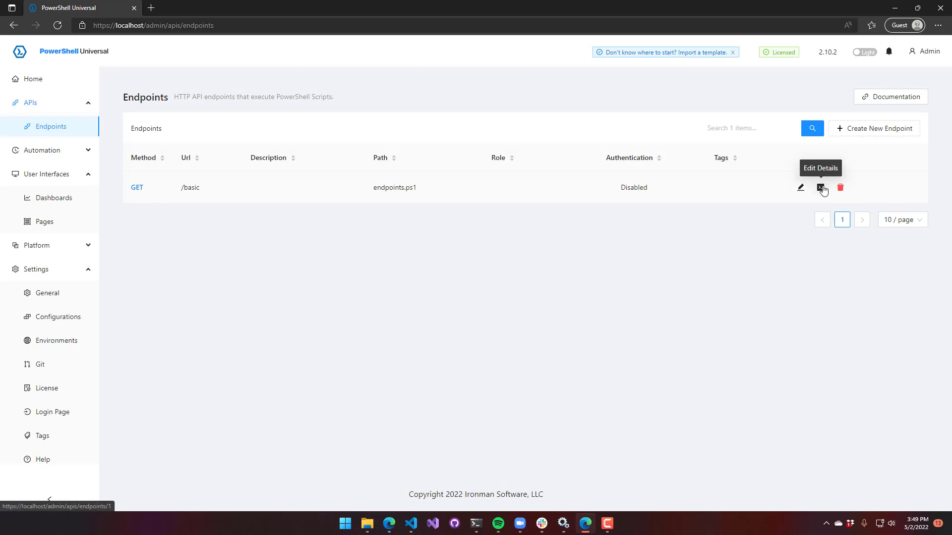
- Make /basic return "Hello", save, verify Hello in test output, and copy its PowerShell command
click(821, 187)
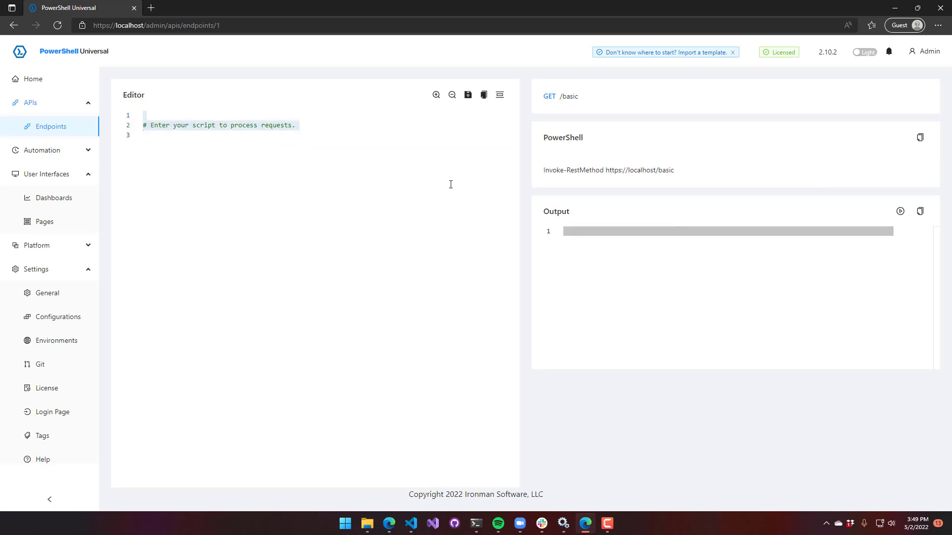
text("Hello")
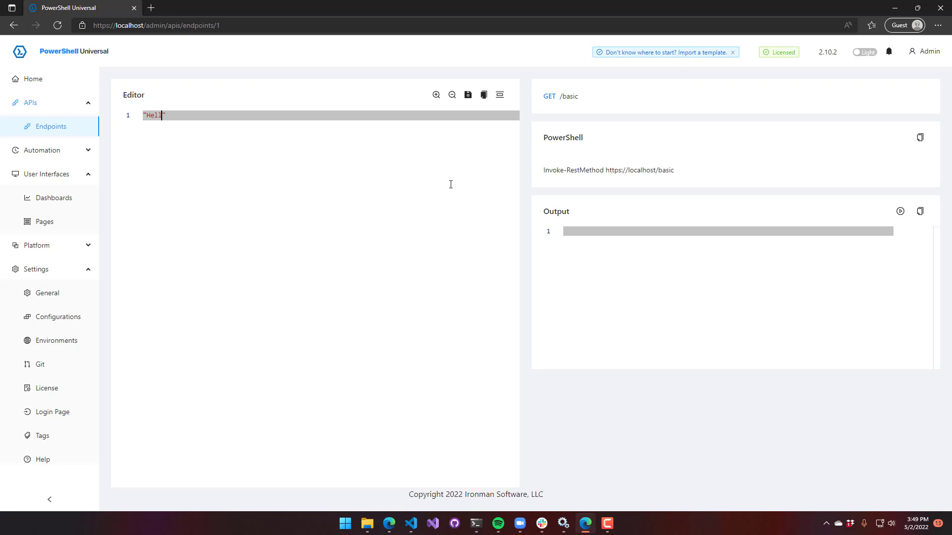
click(467, 95)
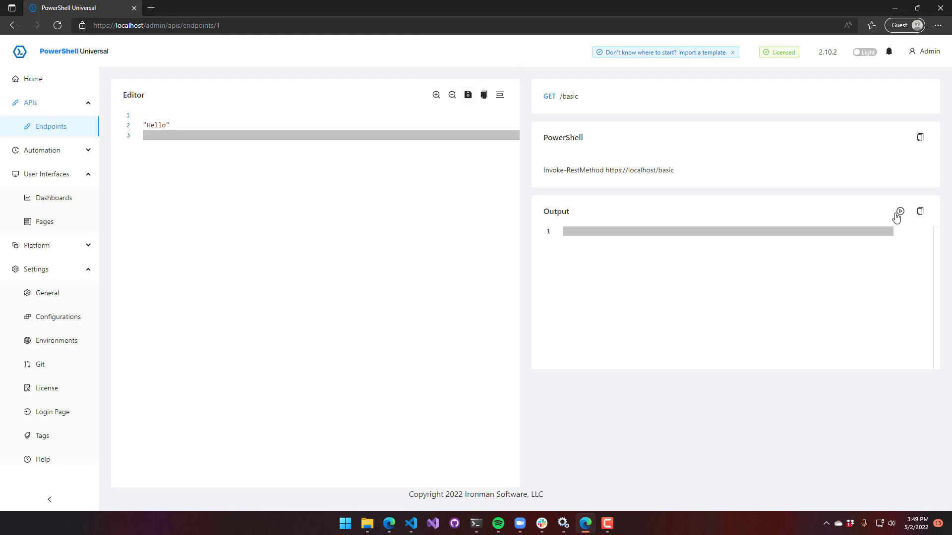
click(900, 211)
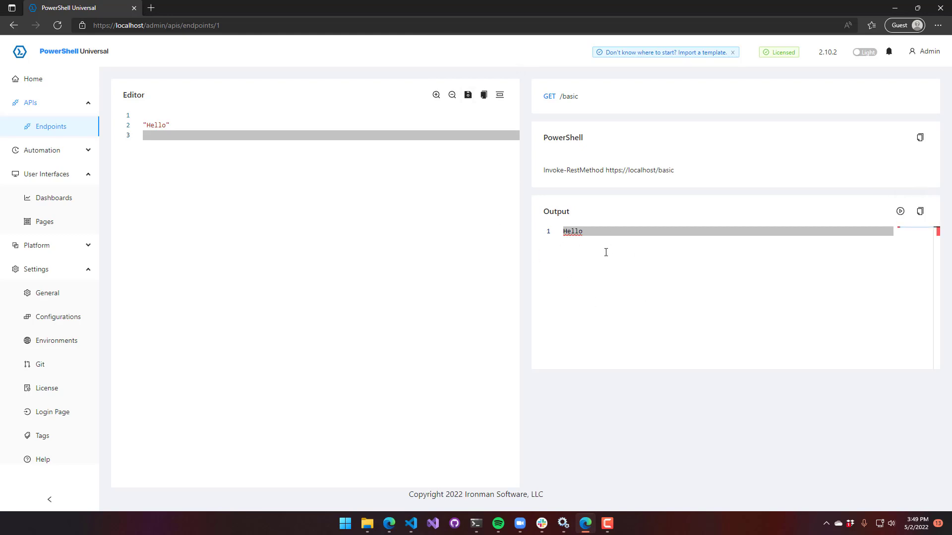
mouse_move(637, 335)
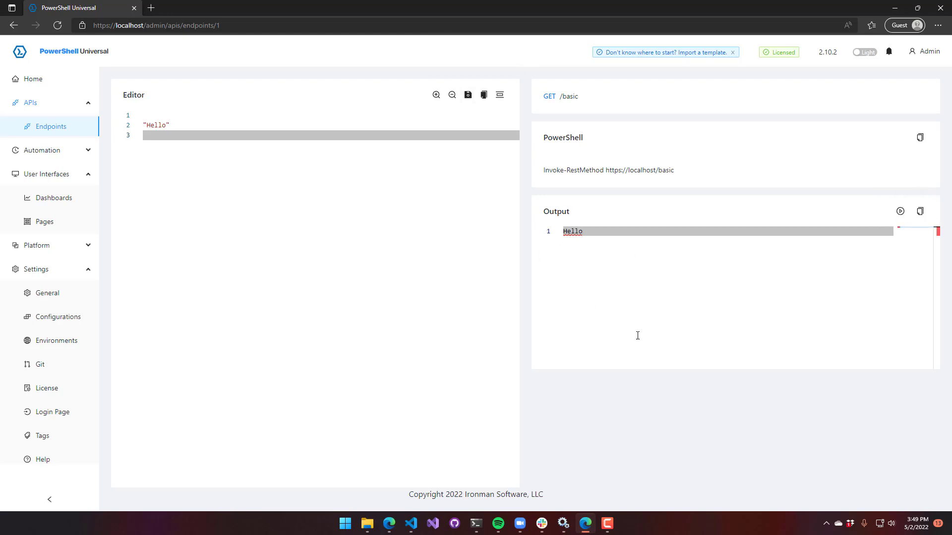
mouse_move(657, 284)
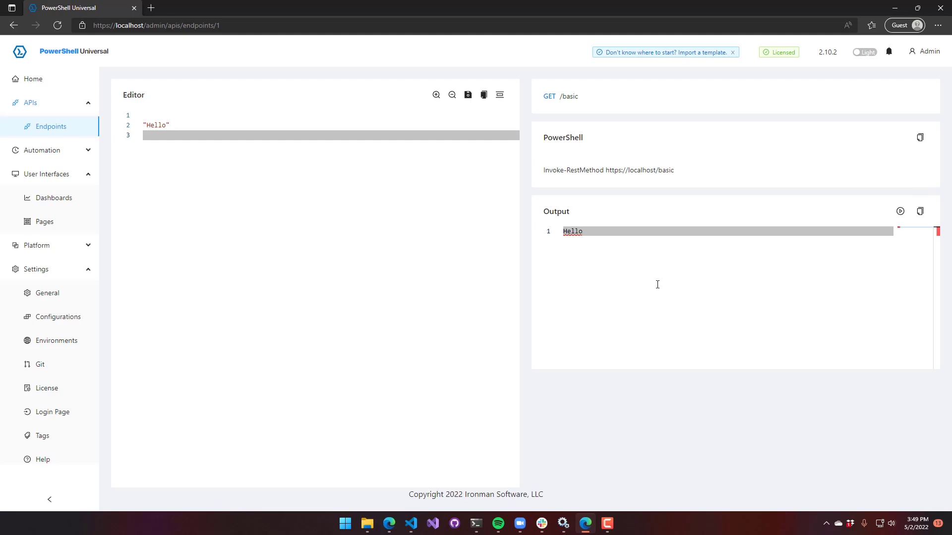
click(919, 137)
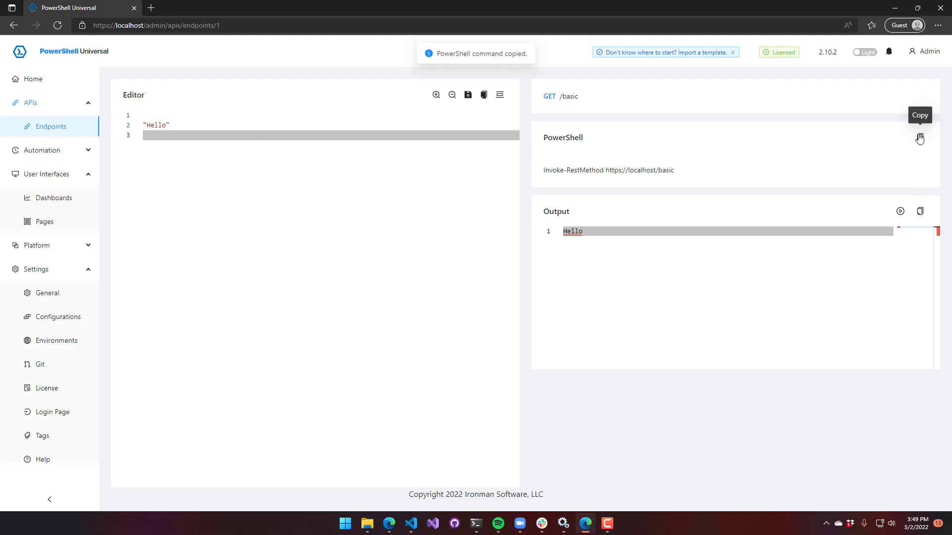
mouse_move(718, 194)
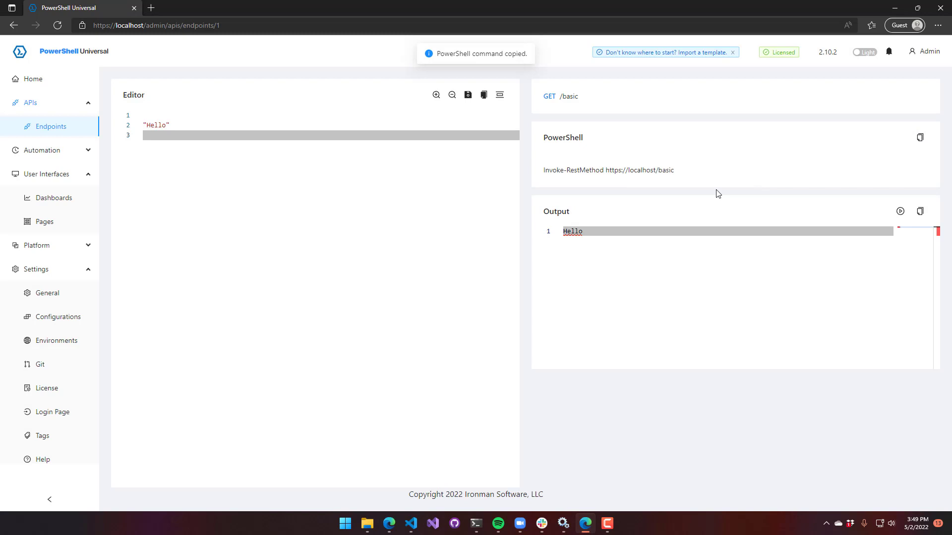
click(476, 523)
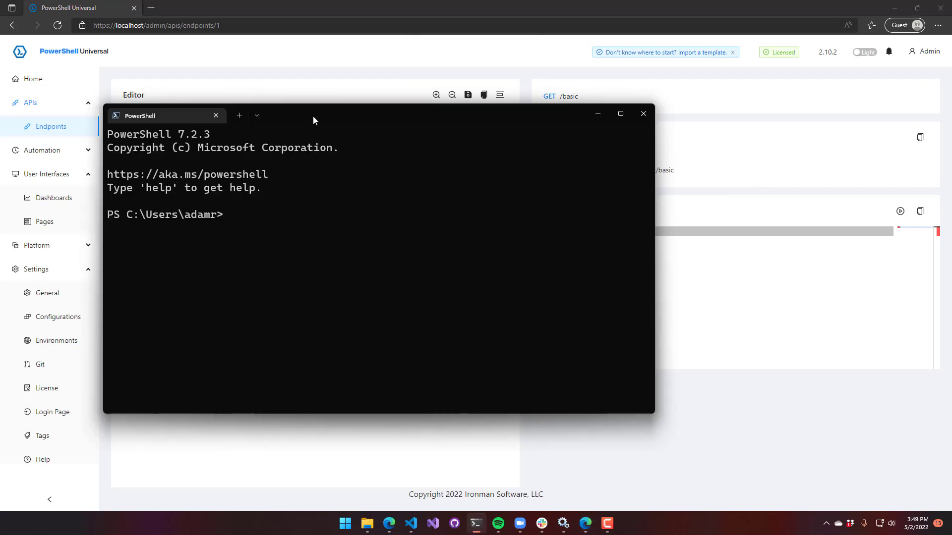
text(Invoke-RestMethod https://localhost/basic)
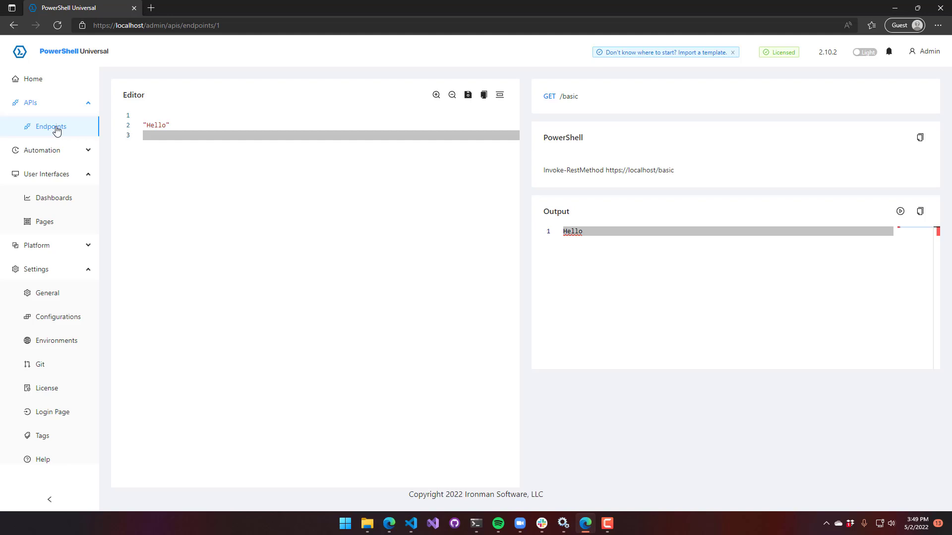
- From the endpoints list, create a POST endpoint at /post with authentication disabled
click(47, 127)
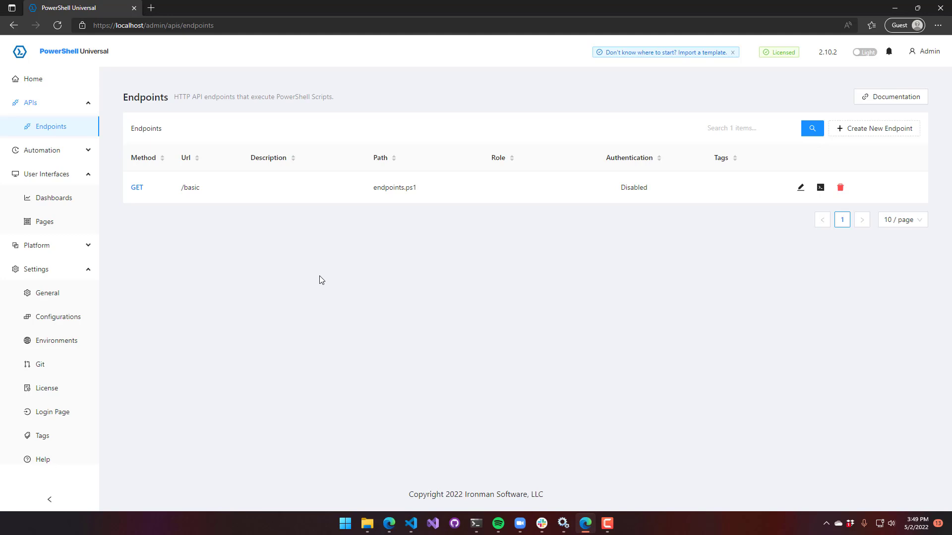
mouse_move(878, 128)
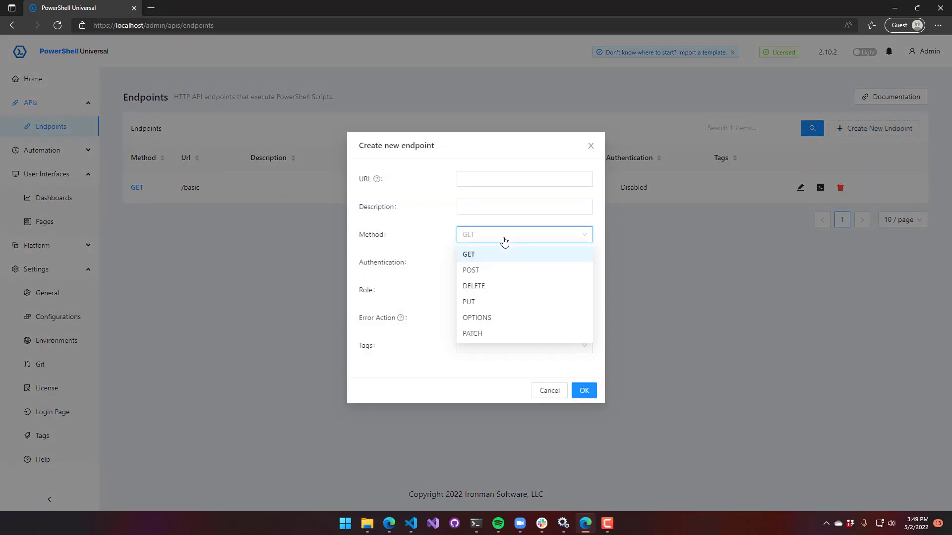
click(471, 270)
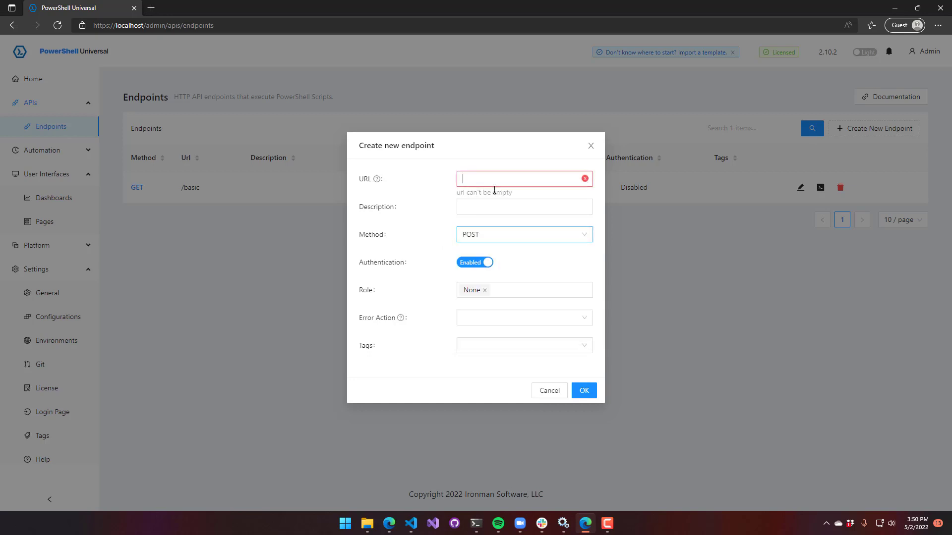
mouse_move(471, 220)
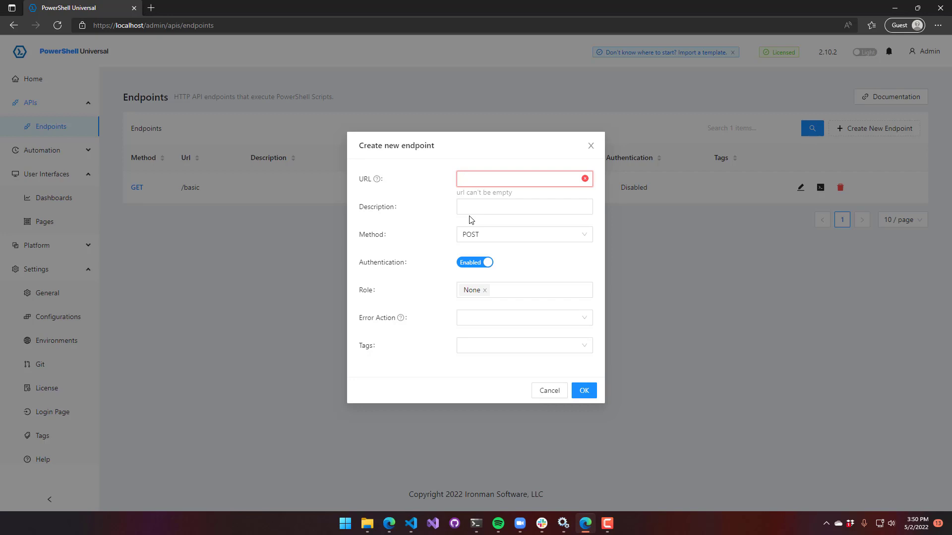
text(/post)
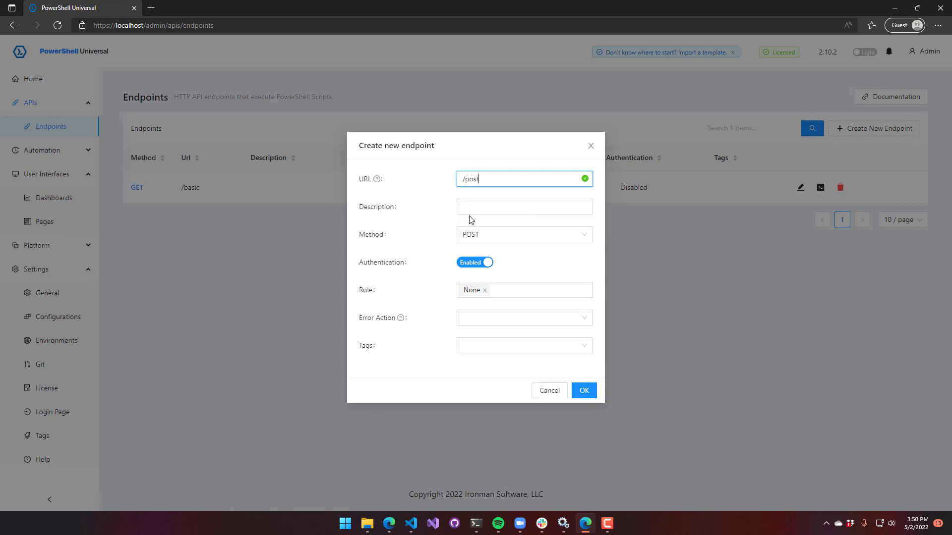
click(475, 262)
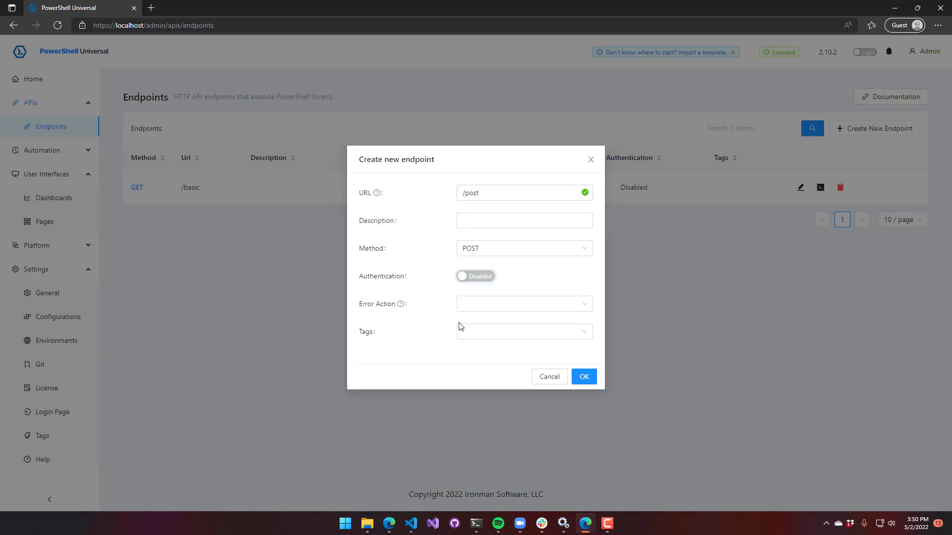
click(583, 376)
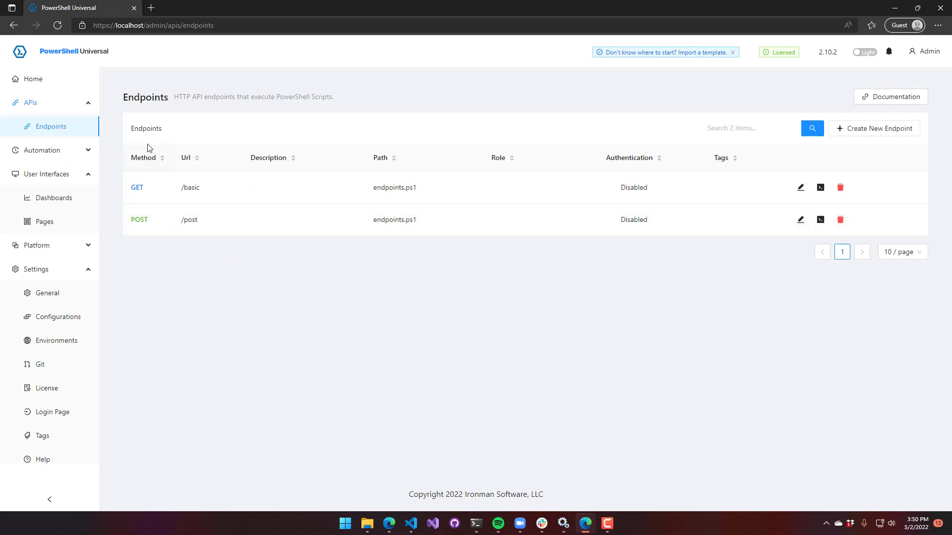
mouse_move(320, 324)
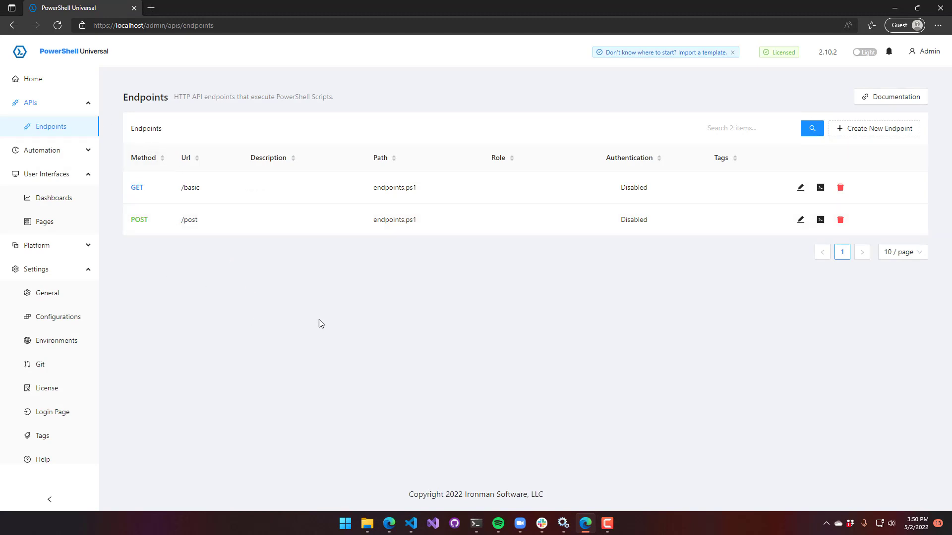
- Make the /post script output $Body, save it, and return to the terminal
click(800, 219)
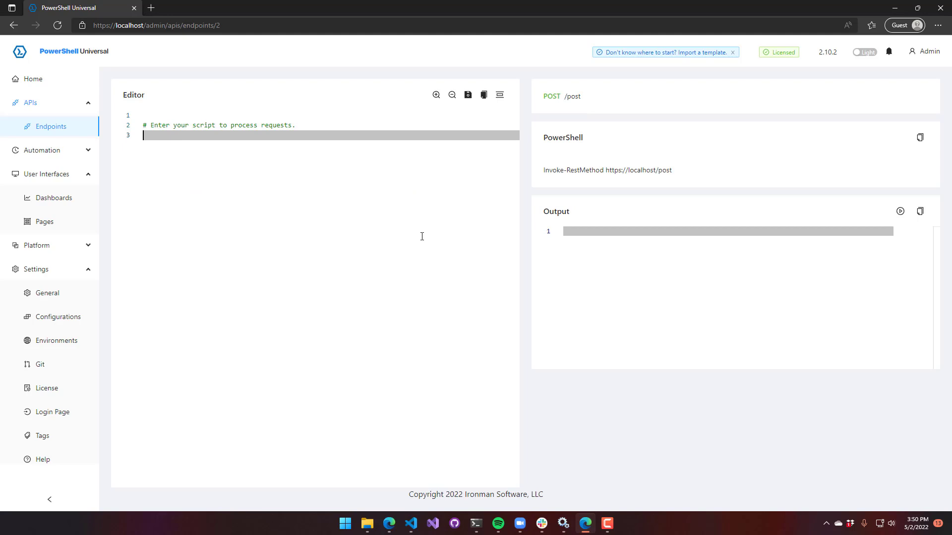
text($Body)
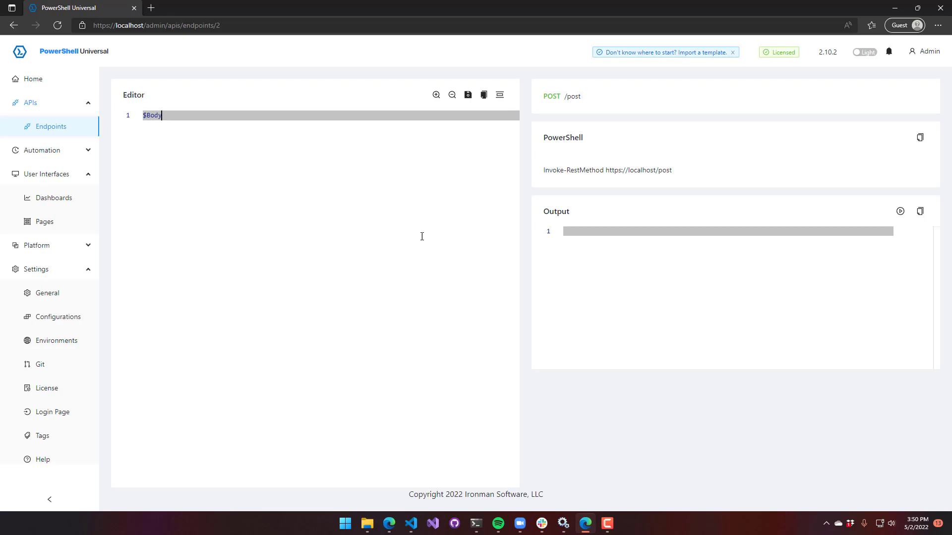
click(467, 95)
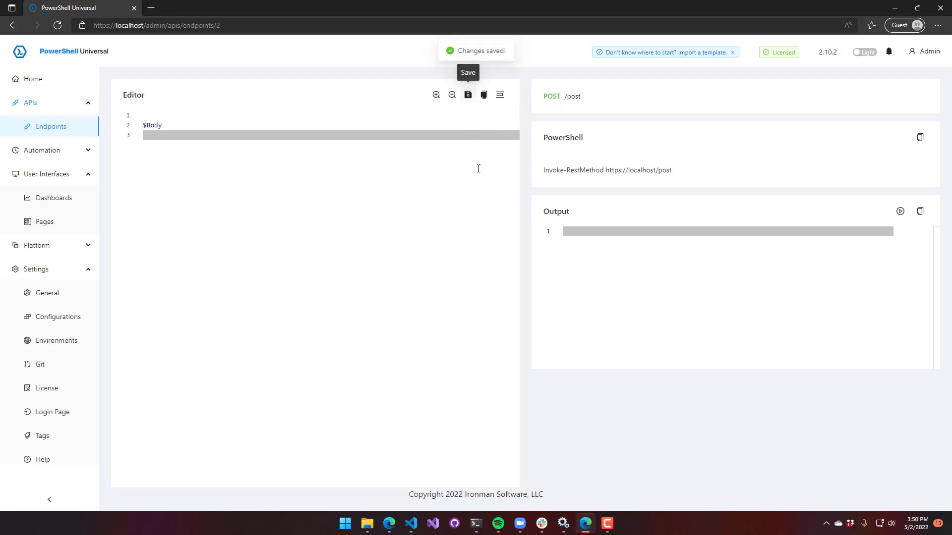
click(476, 523)
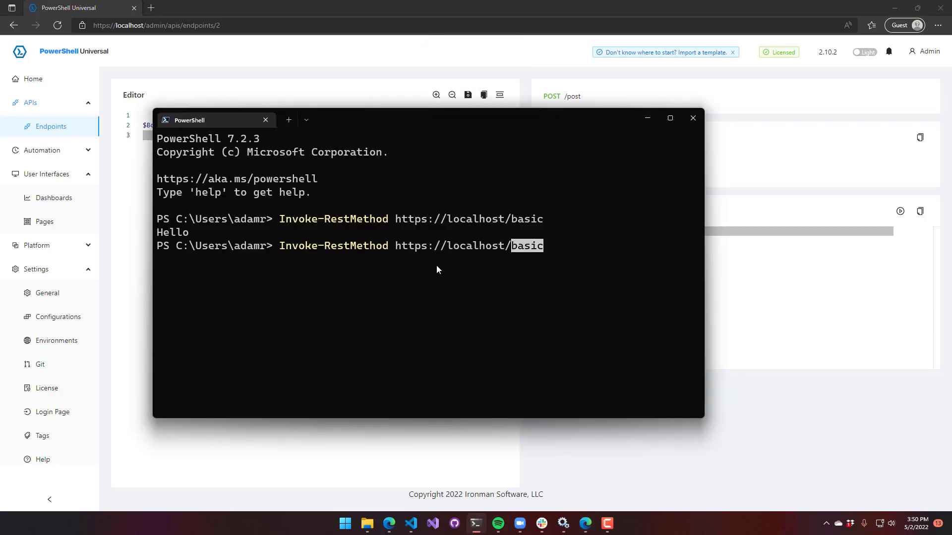
- Send "Hello, from PowerShell" as the body to /post, get 404, then retry with -Method
text(post -Body)
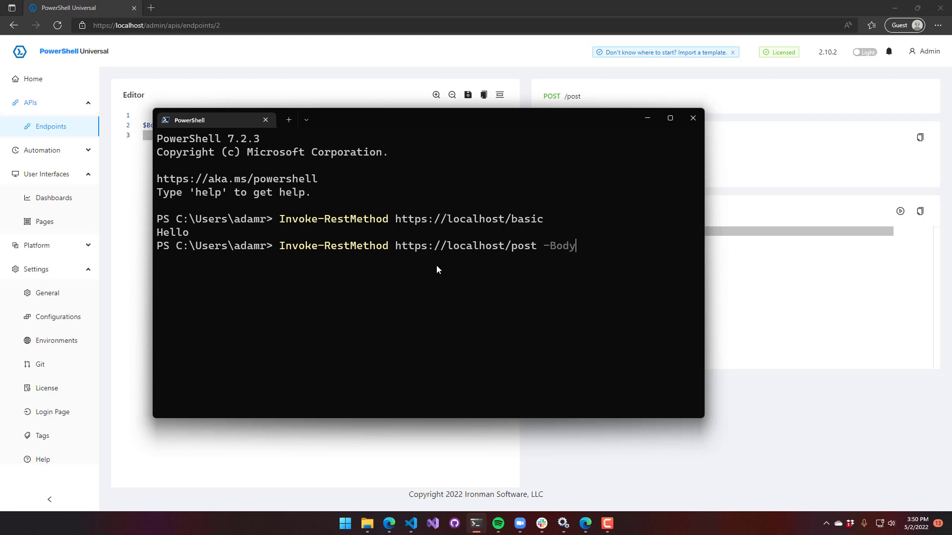
text("Hello, from PowerSh)
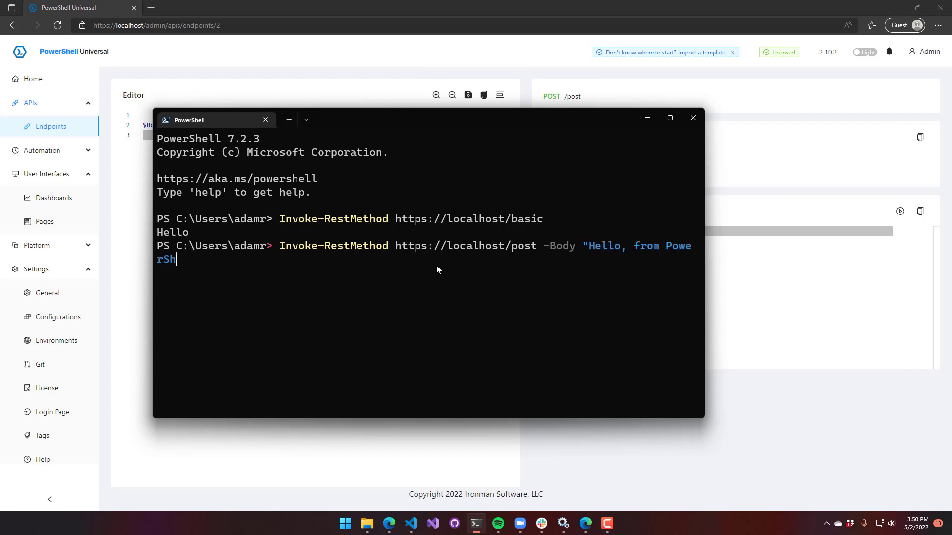
key(Return)
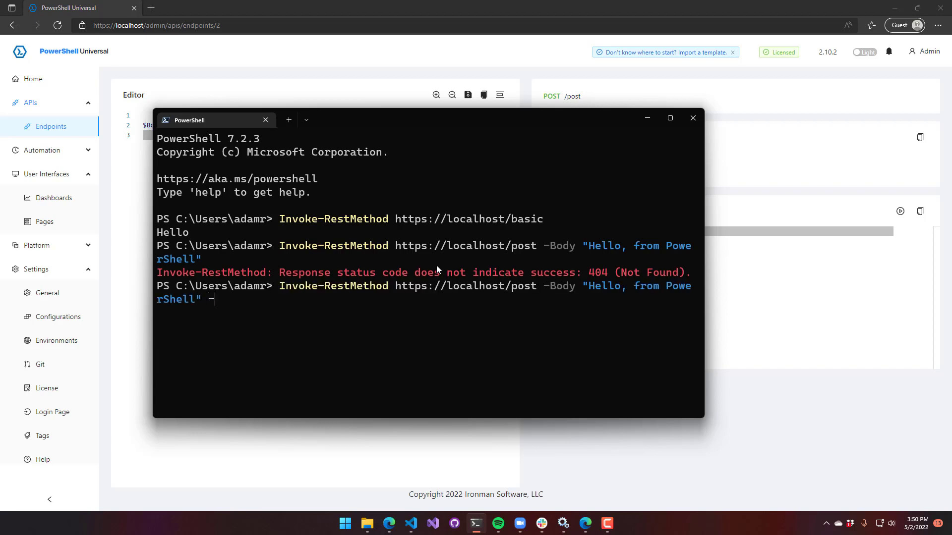
text(Method)
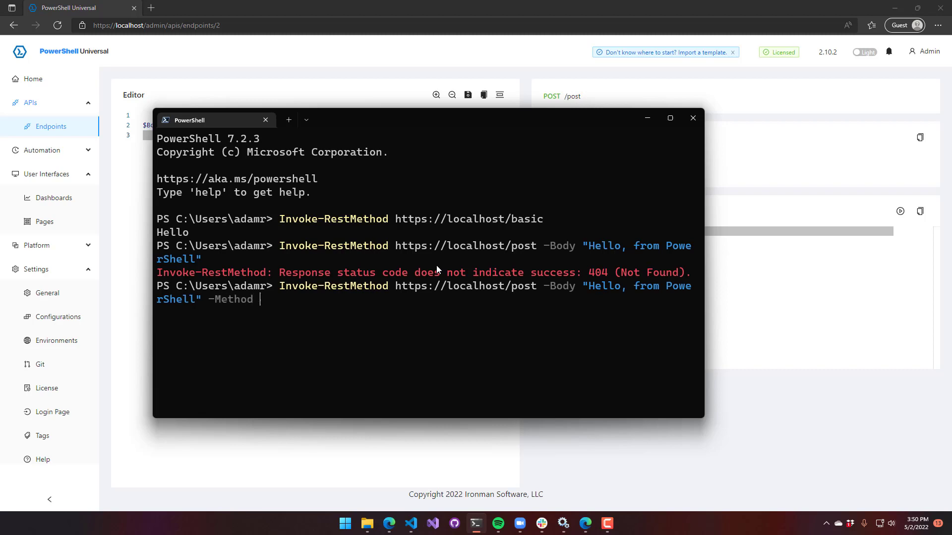
key(Return)
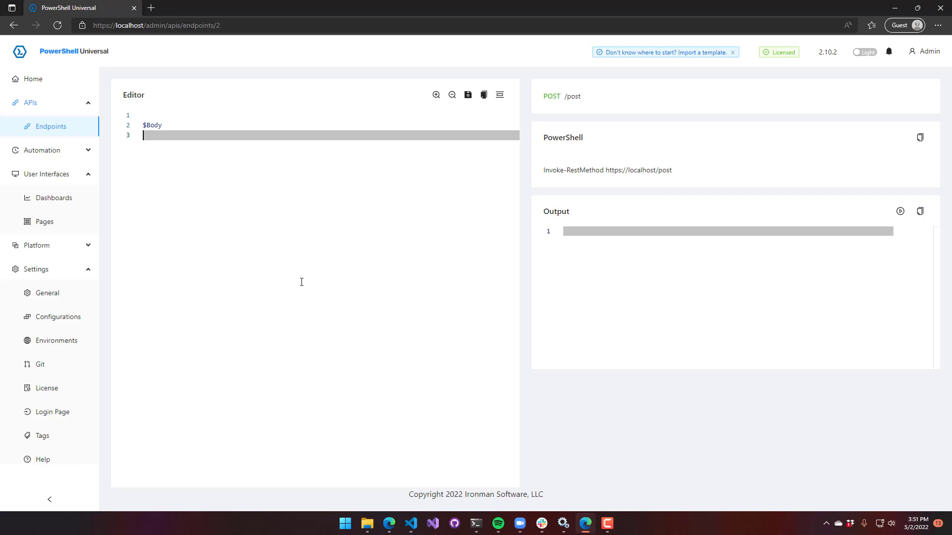
mouse_move(249, 260)
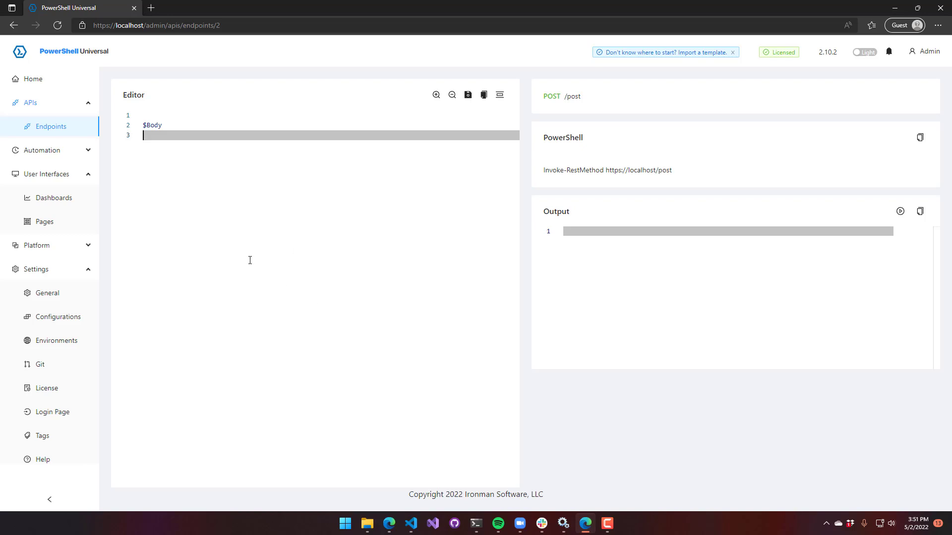
- Return to the Endpoints list showing GET /basic and POST /post
click(51, 127)
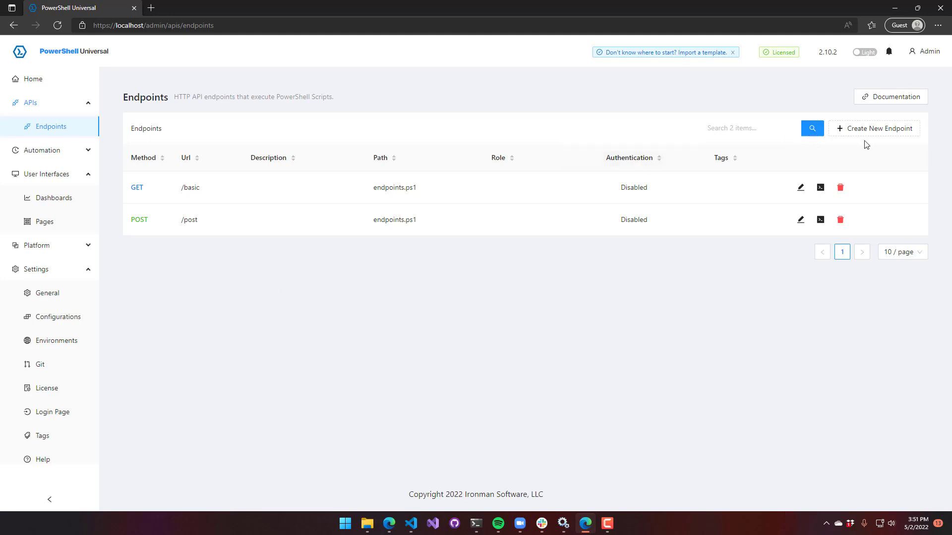
- Create a GET endpoint at /route/:name with authentication disabled
click(874, 128)
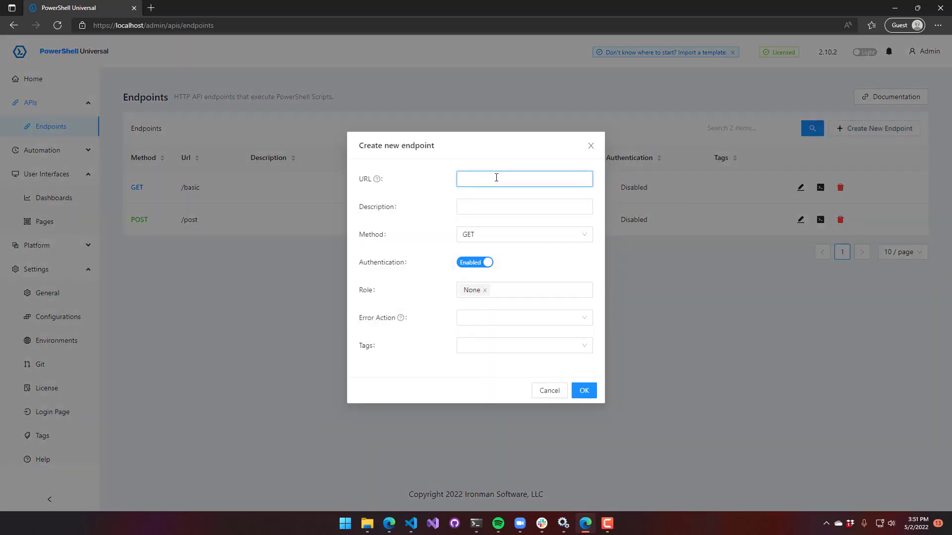
text(/route/:)
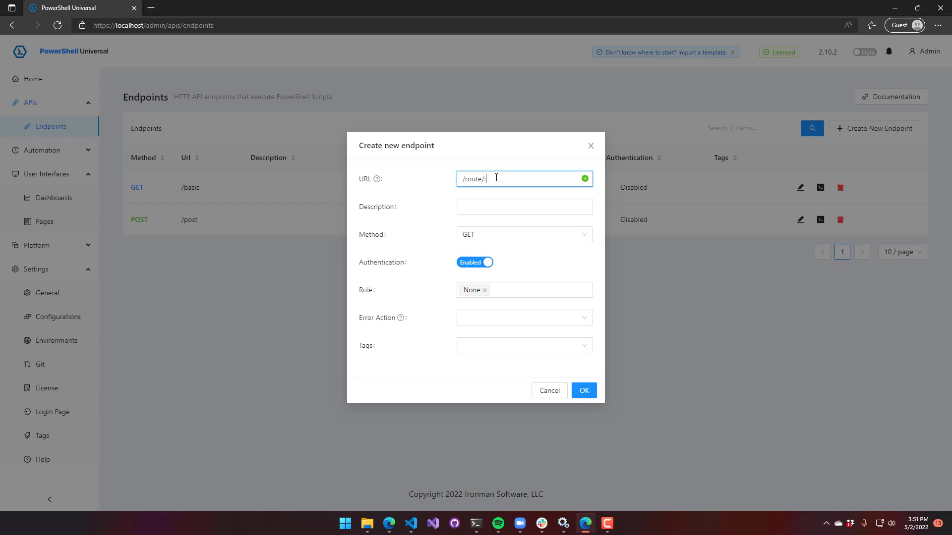
text(name)
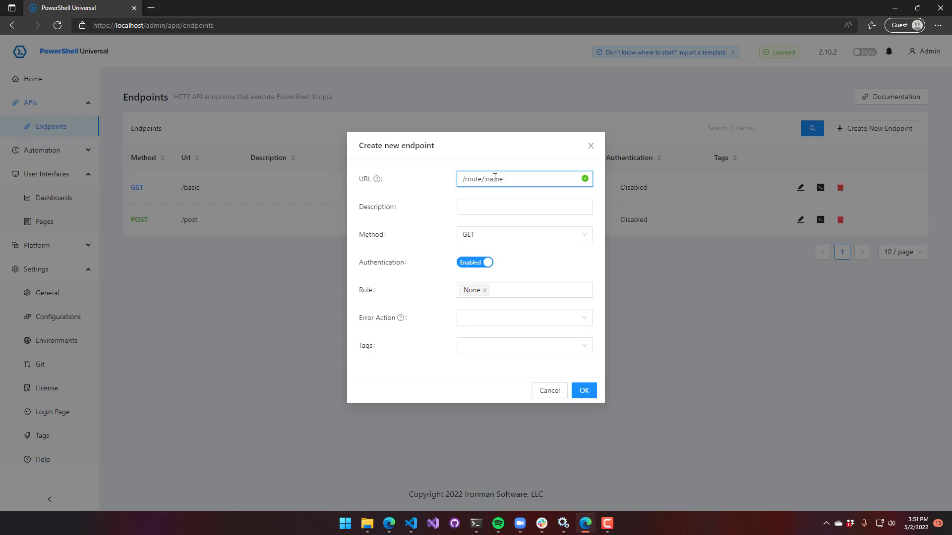
double_click(491, 179)
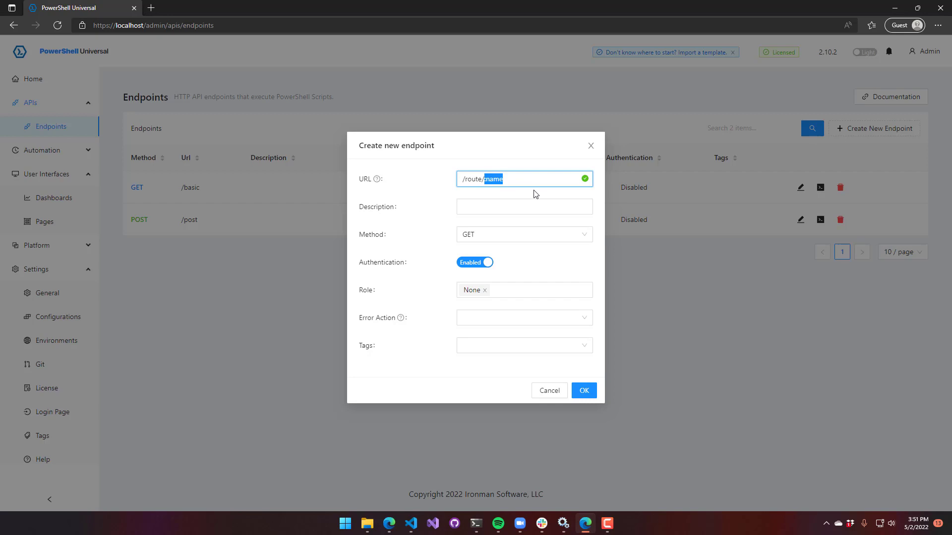
click(475, 262)
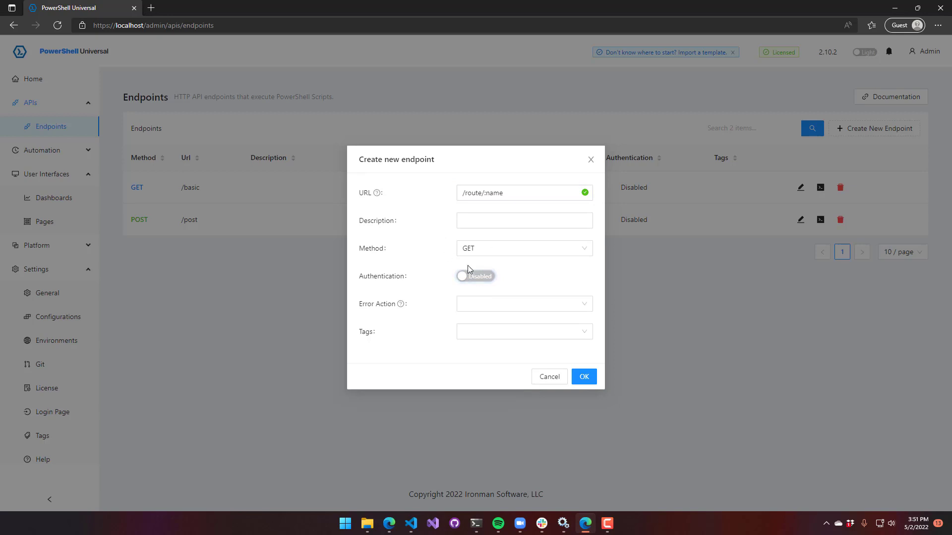
click(582, 376)
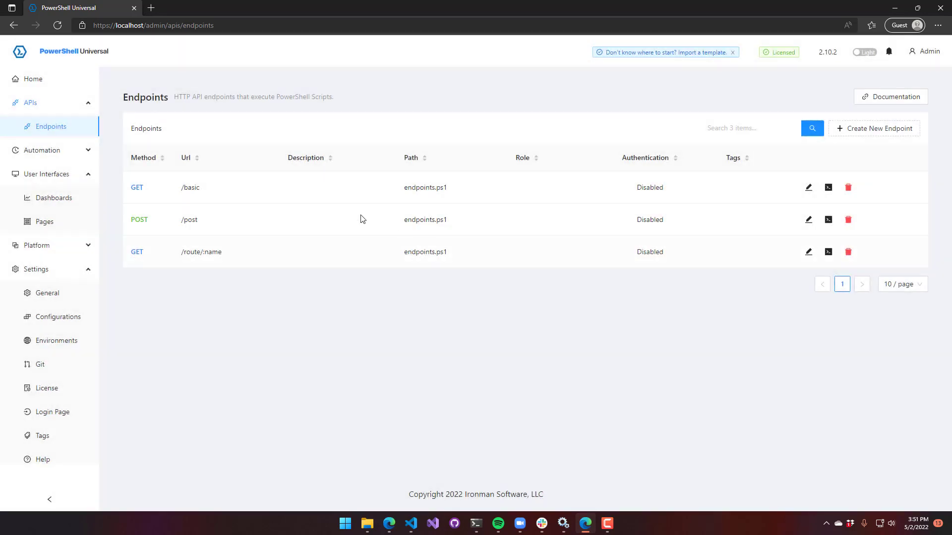
- Give the /route/:name script a param($name) block that outputs $Name
double_click(200, 252)
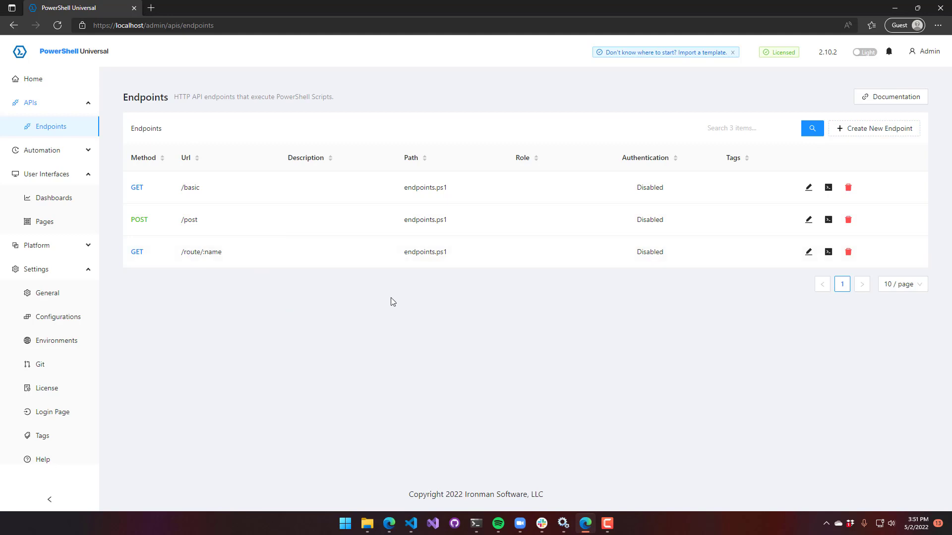
click(808, 251)
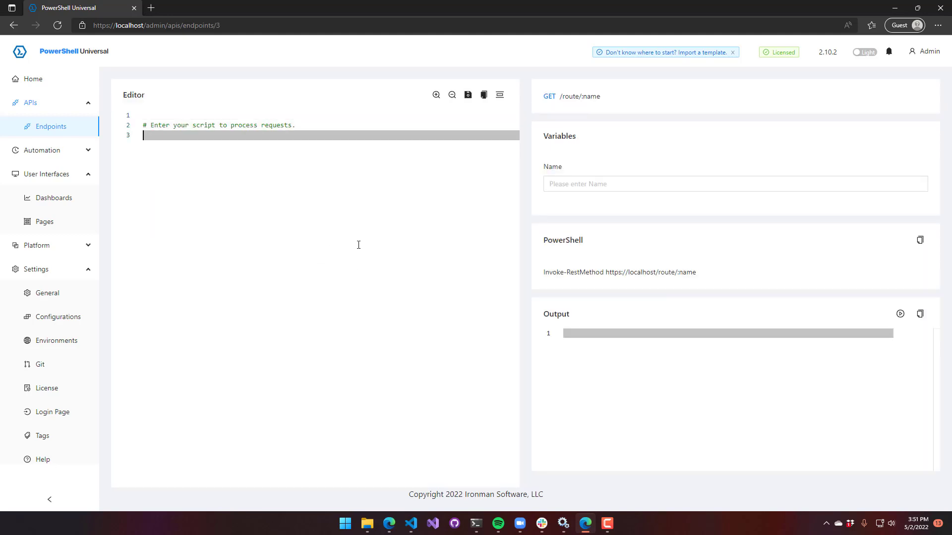
text(param)
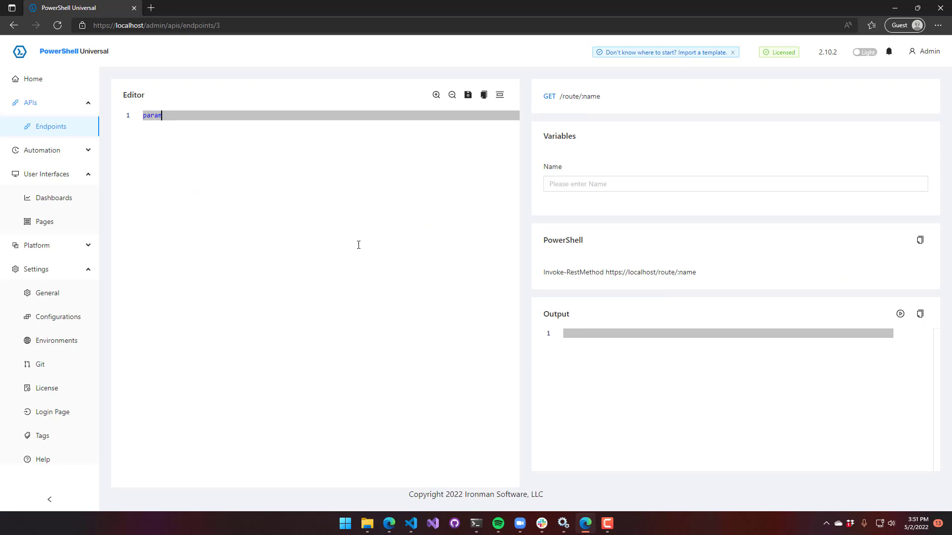
text(($name))
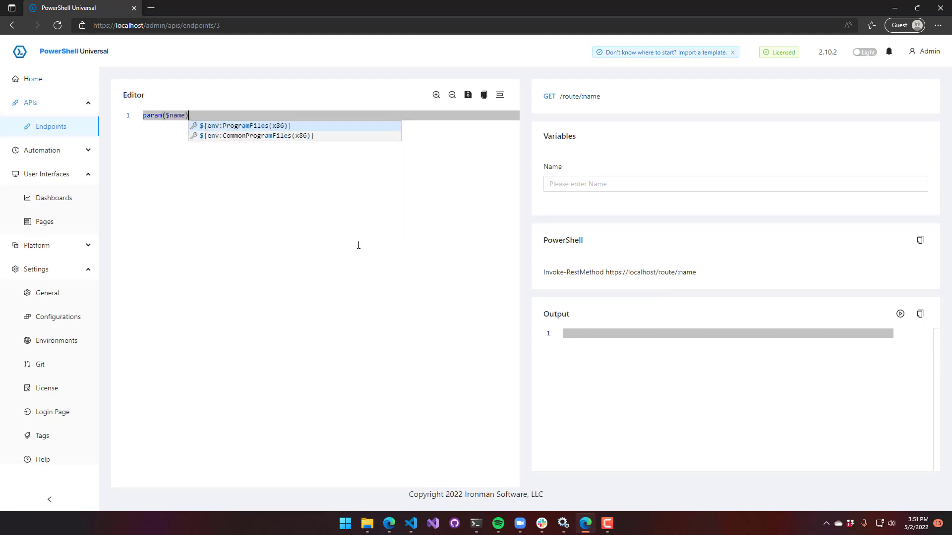
click(243, 125)
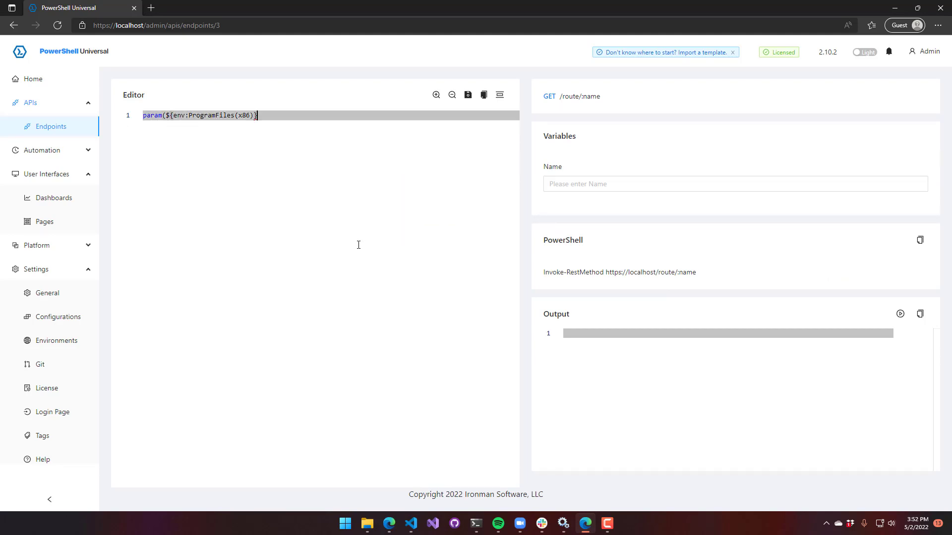
text(param($name))
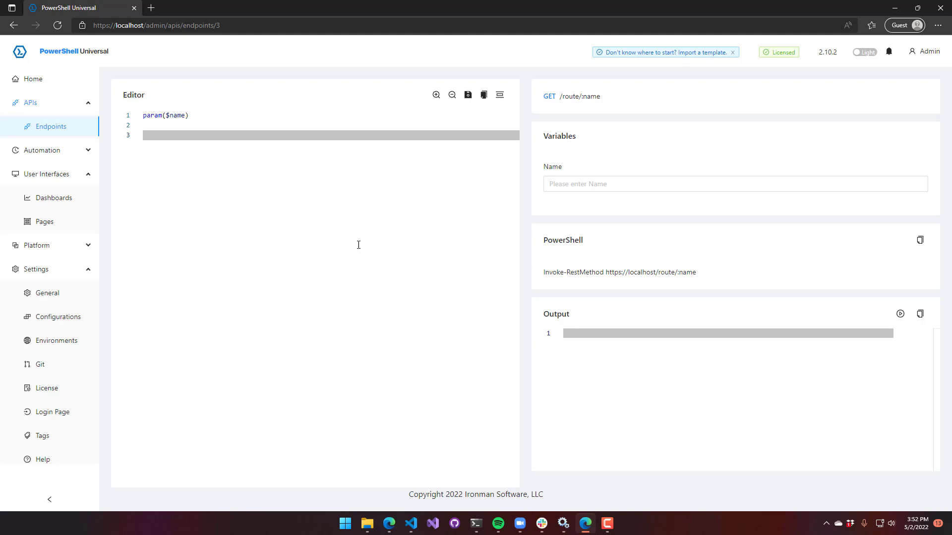
text($Name)
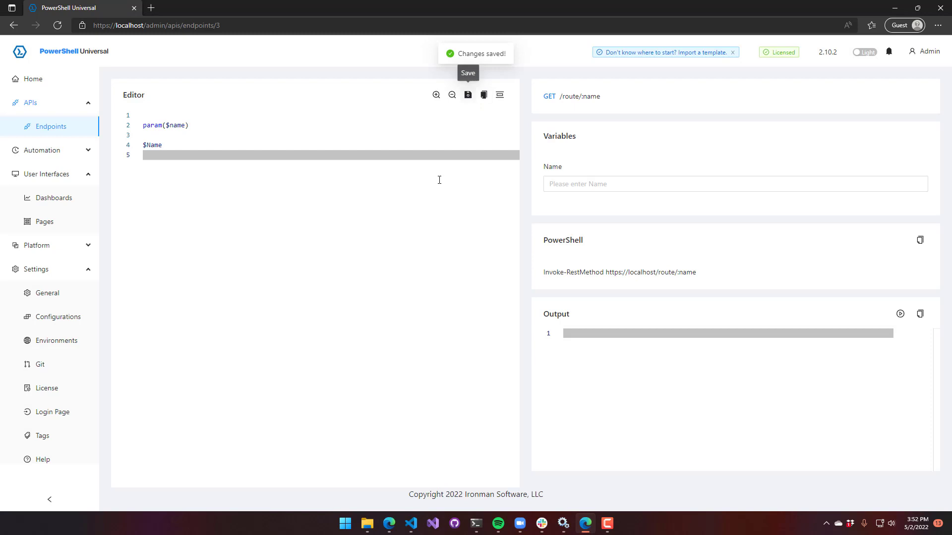
mouse_move(623, 200)
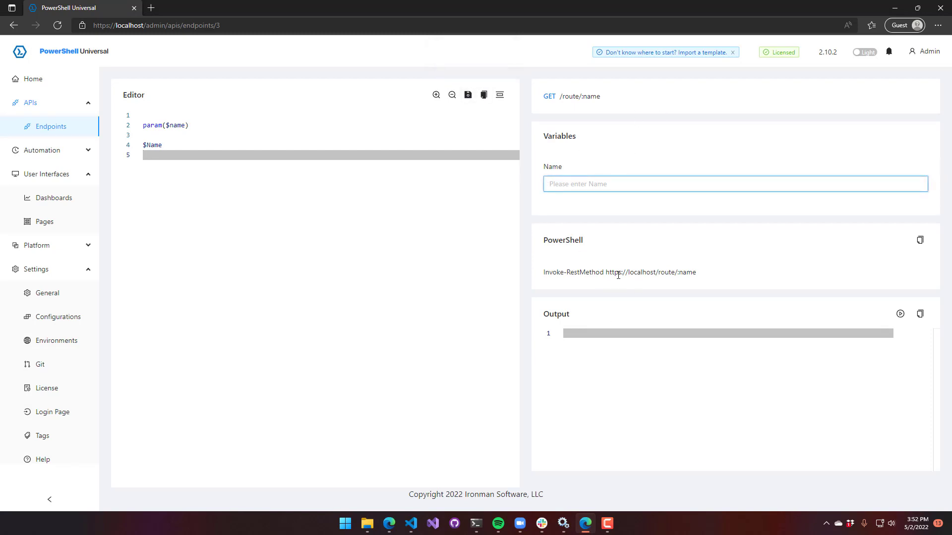
- Test /route/:name with name adam, confirm adam returned, and copy the PowerShell call
text(adam)
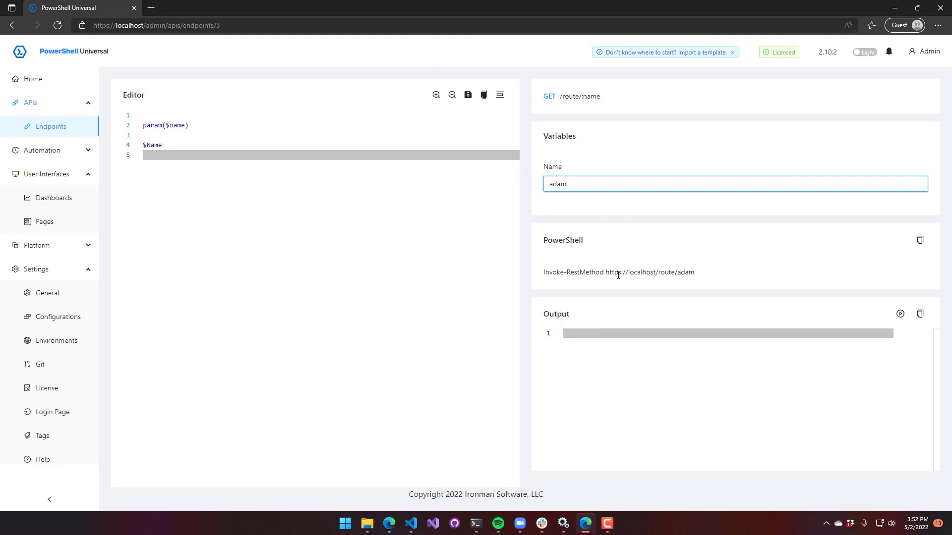
click(900, 314)
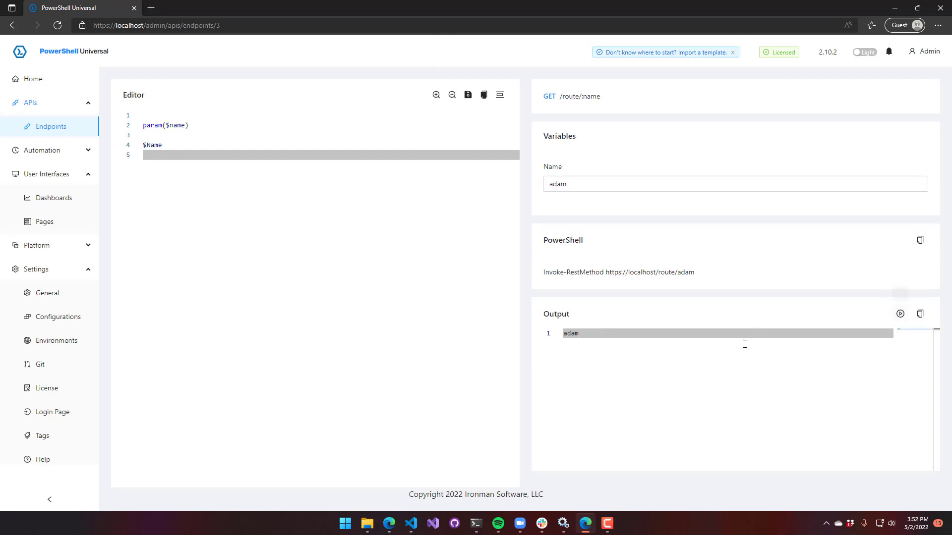
mouse_move(643, 332)
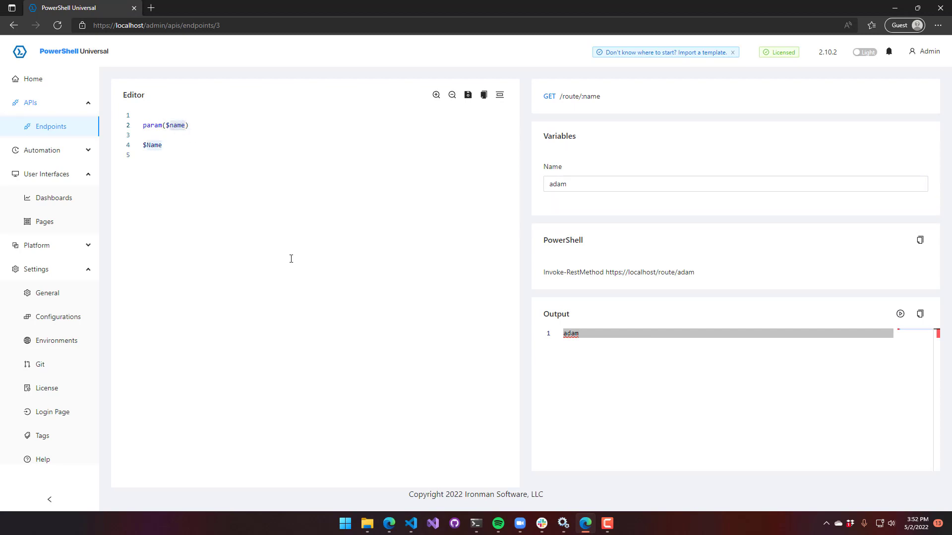
double_click(152, 145)
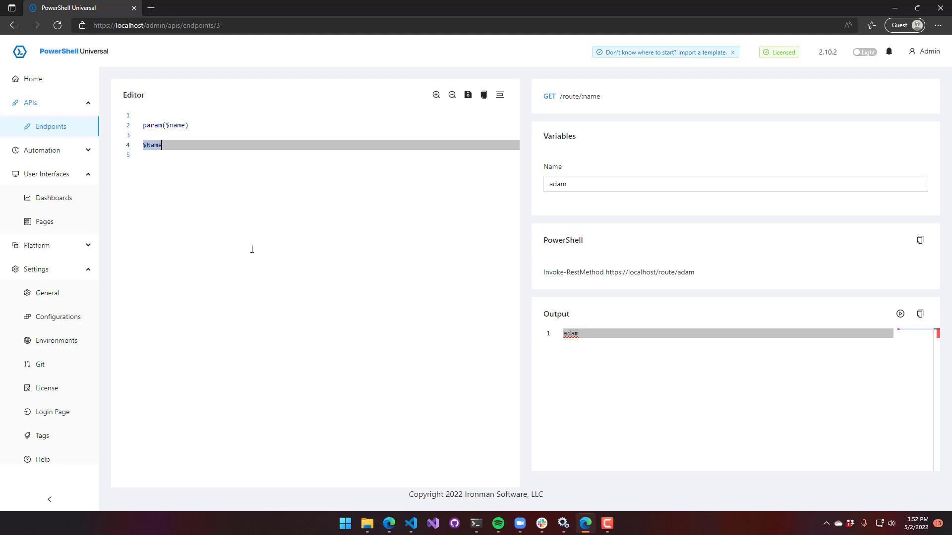
click(919, 240)
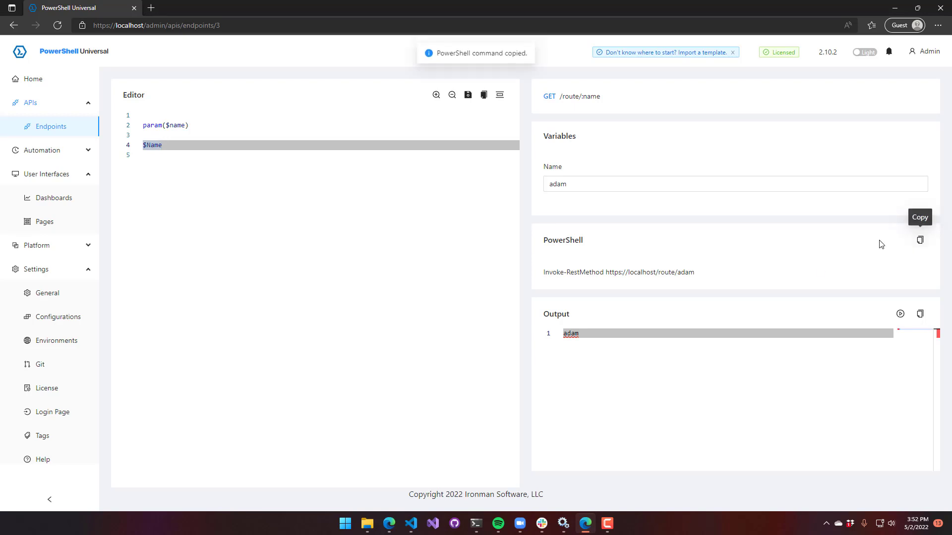
- Switch to the PowerShell terminal
click(475, 522)
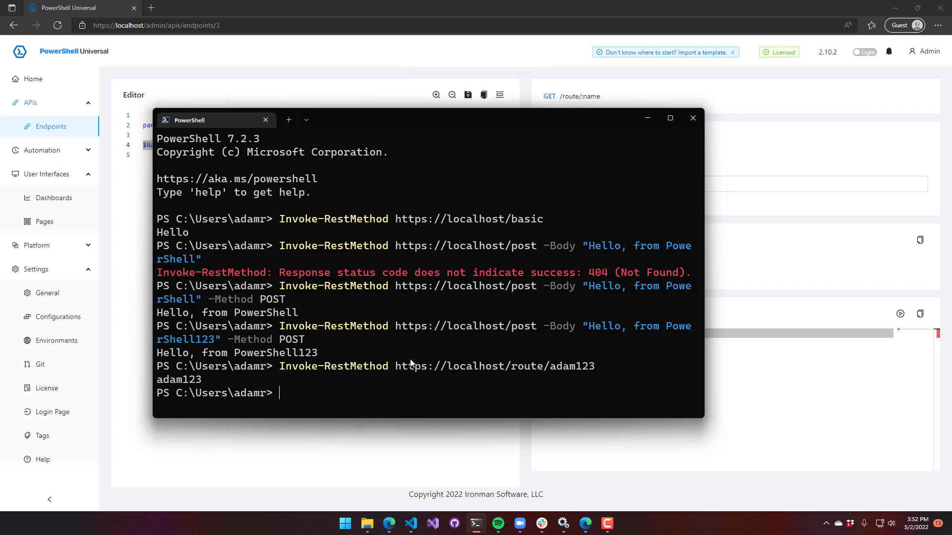
mouse_move(480, 311)
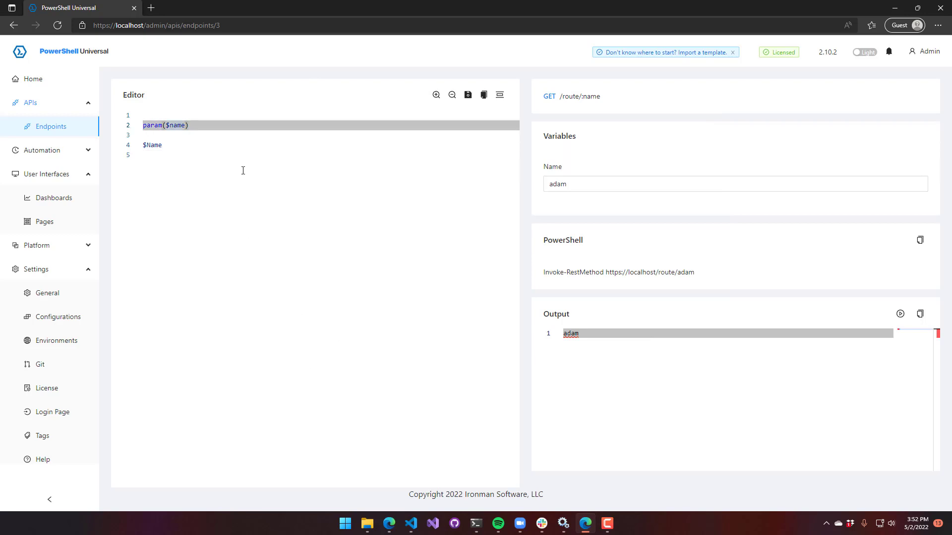
- Create a GET /query endpoint with authentication off and open its script
click(50, 127)
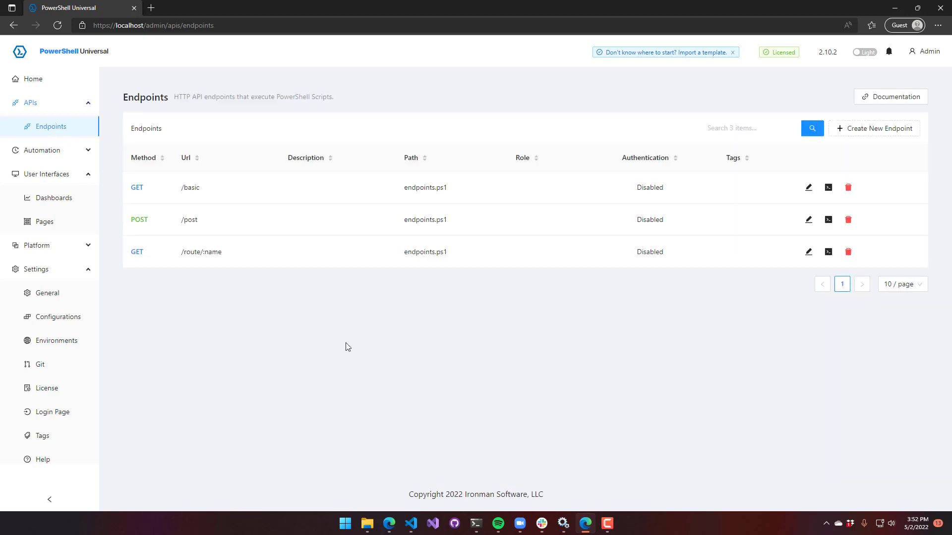
click(874, 128)
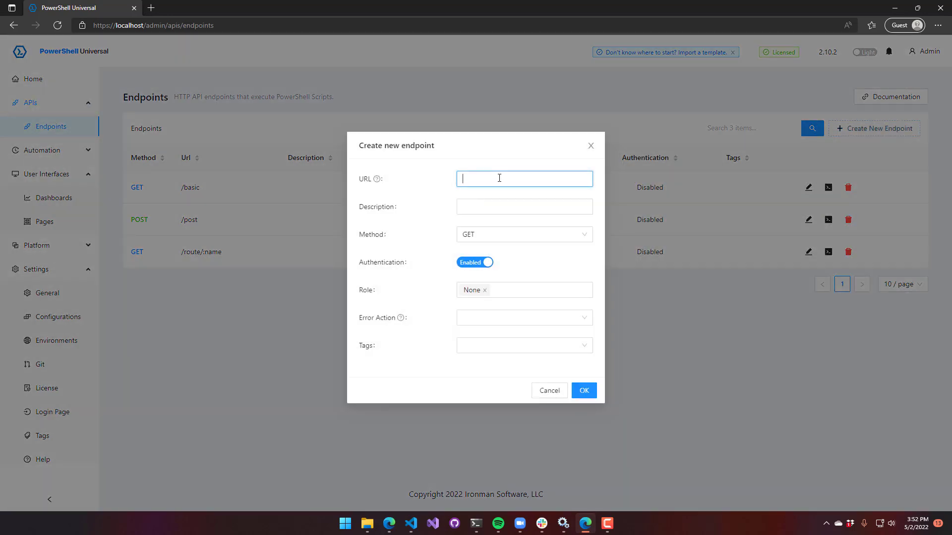
text(/query)
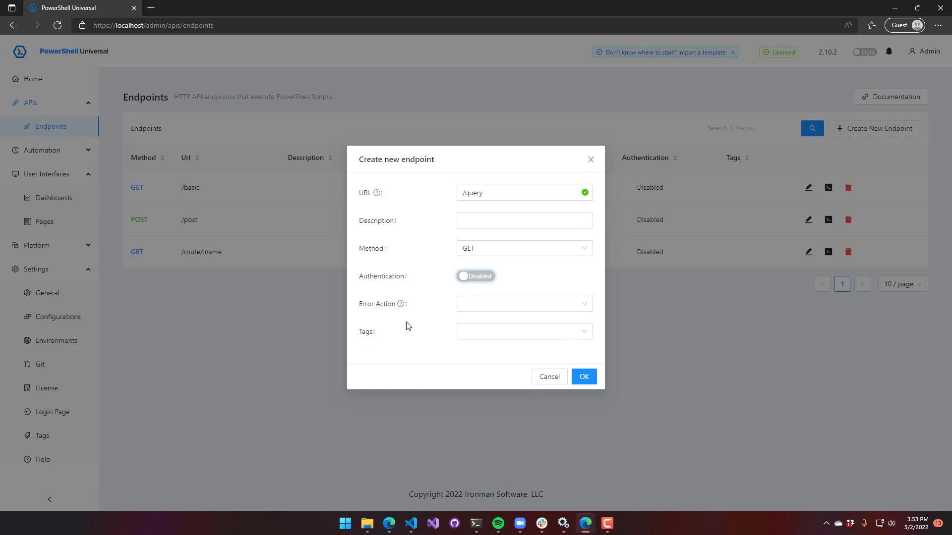
click(583, 377)
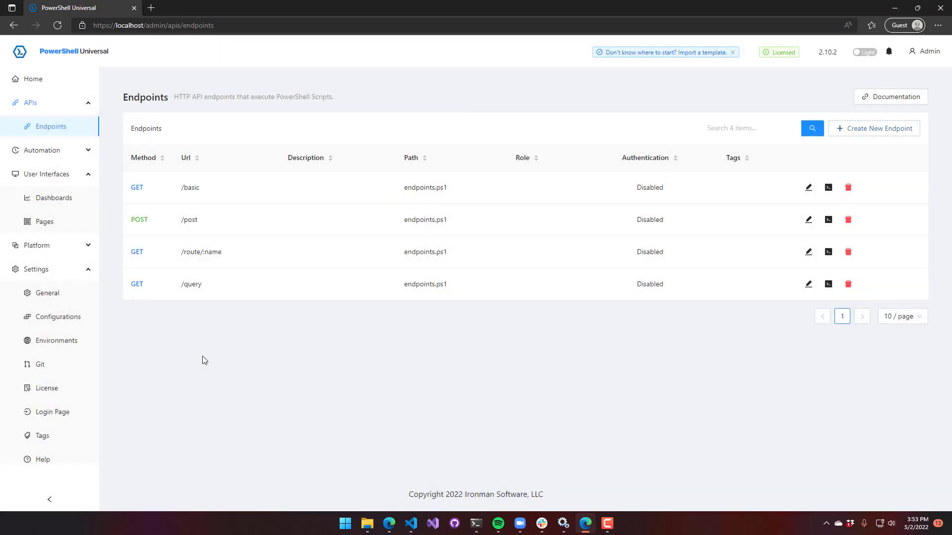
click(808, 284)
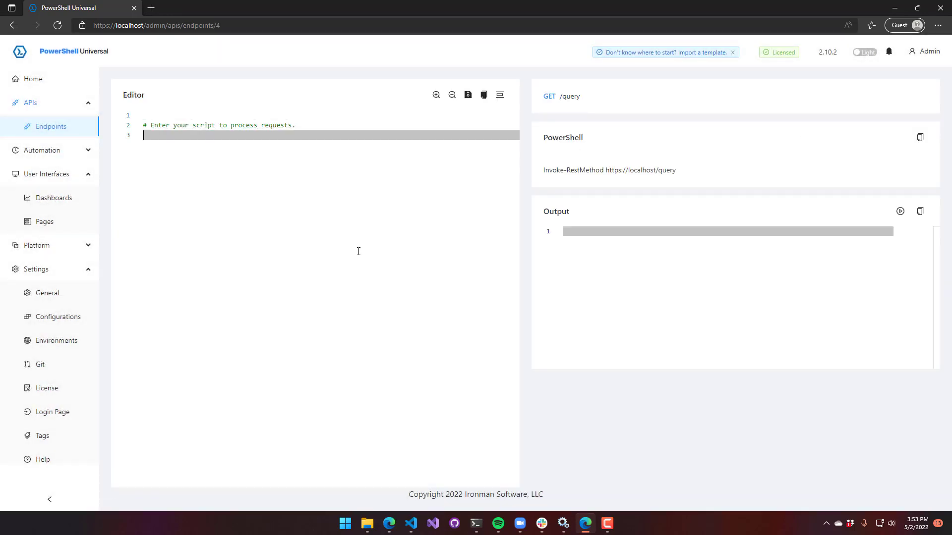
- Save the /query script as param($FromQuery) outputting $FromQuery, and copy its PowerShell test command
text(param())
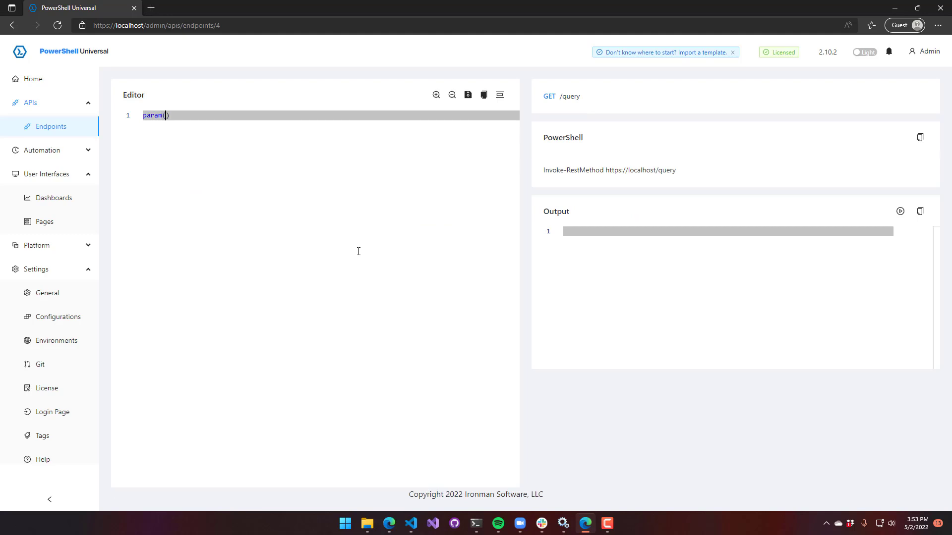
text($FromQuery)
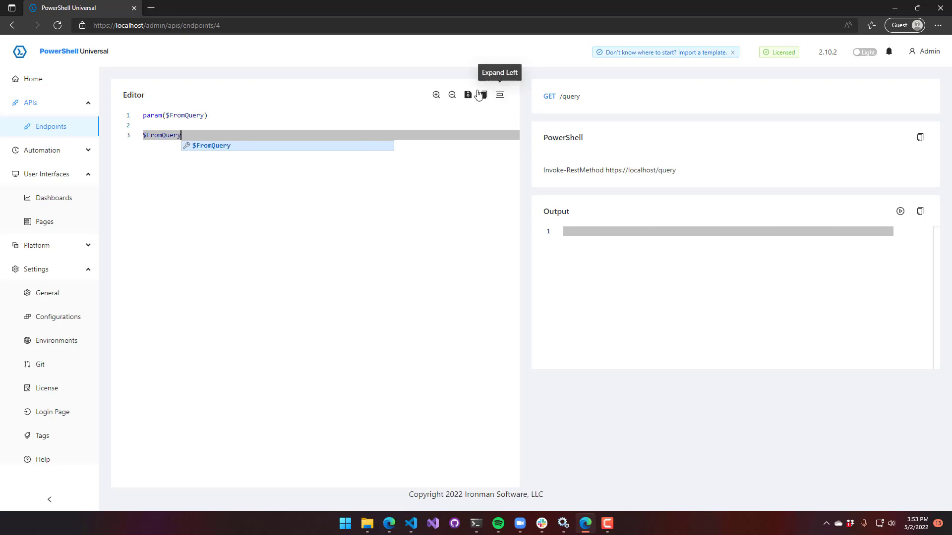
click(467, 95)
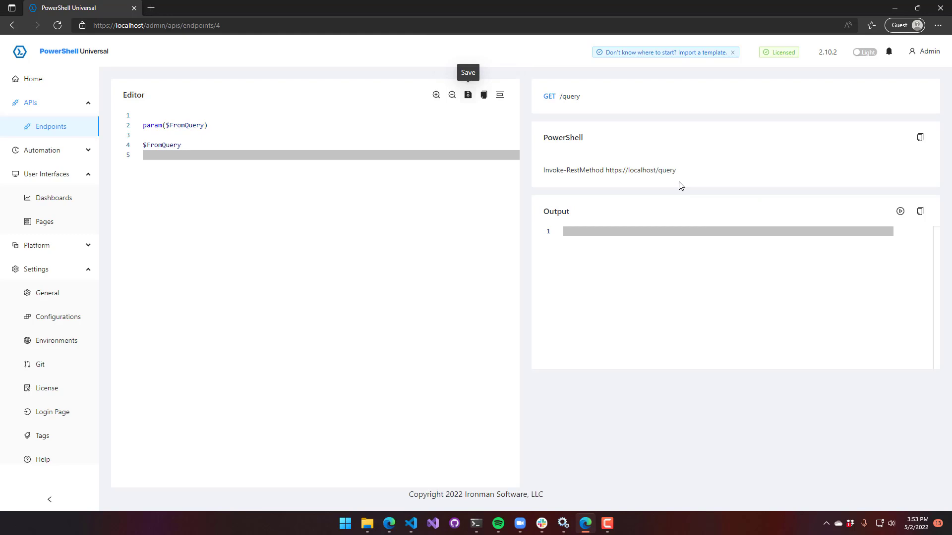
mouse_move(920, 138)
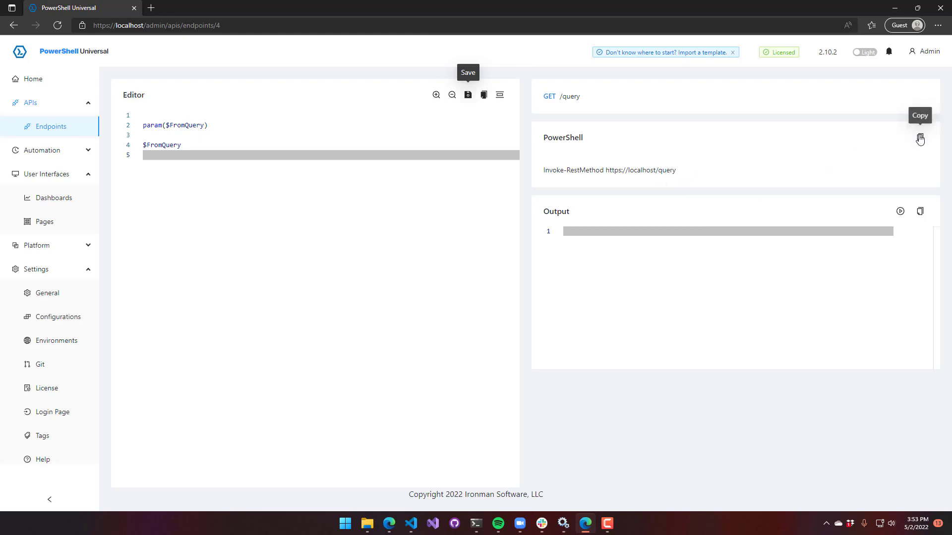
click(919, 139)
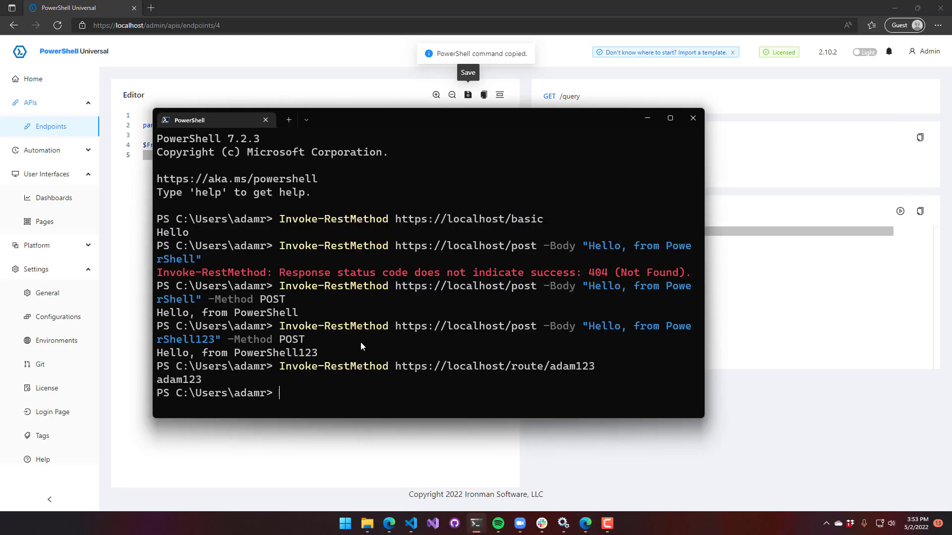
text(Invoke-RestMethod https://localhost/query)
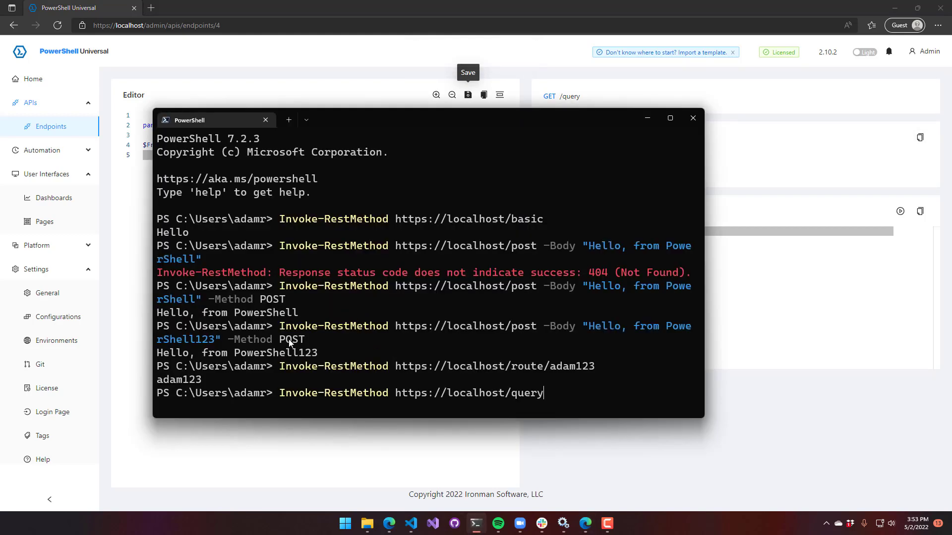
text(?)
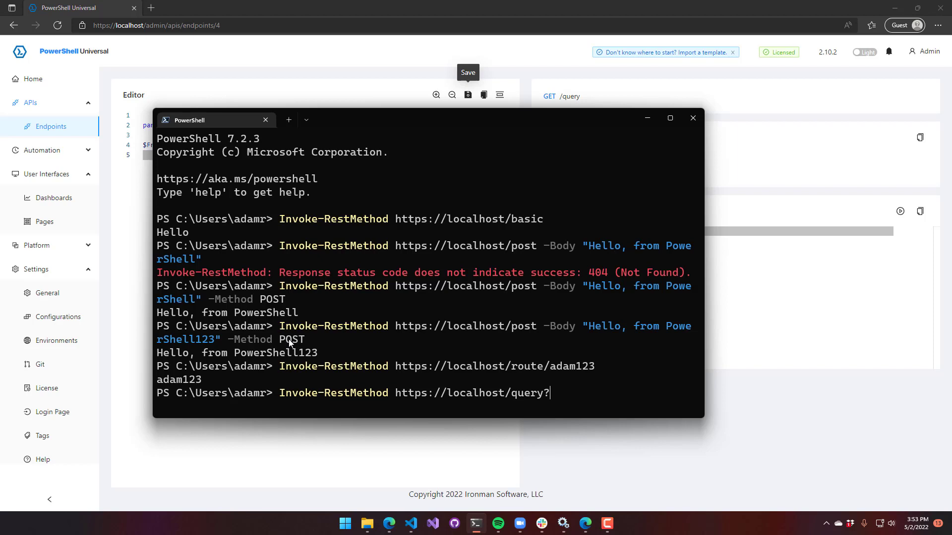
text(FromQuery)
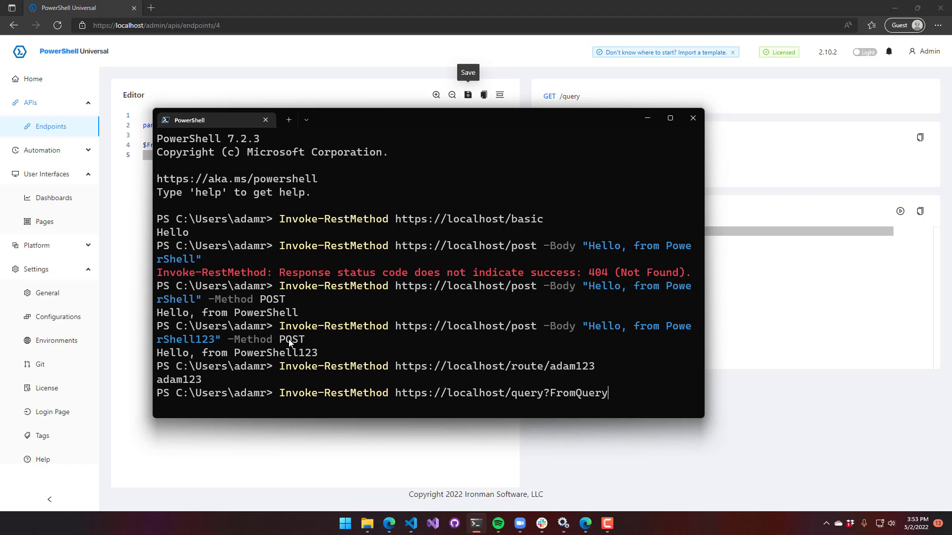
text(=test123)
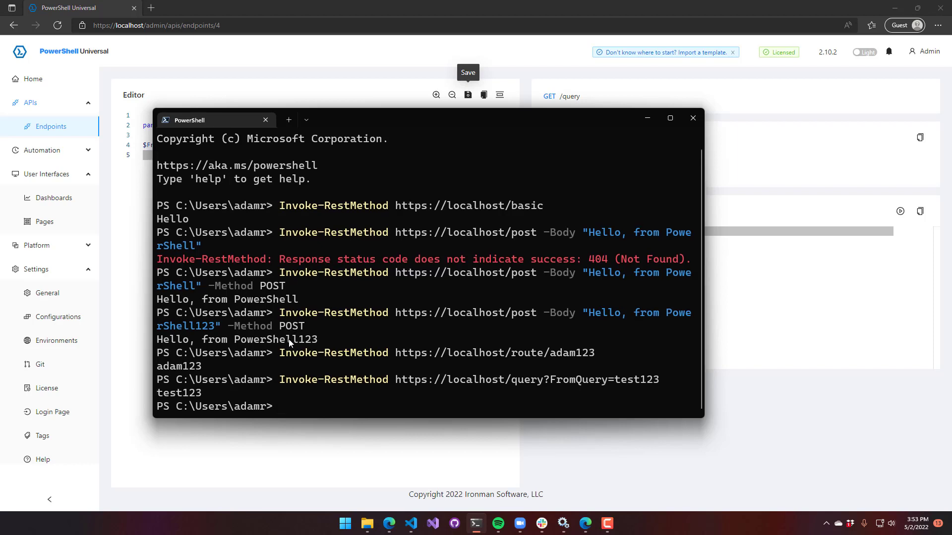
mouse_move(549, 383)
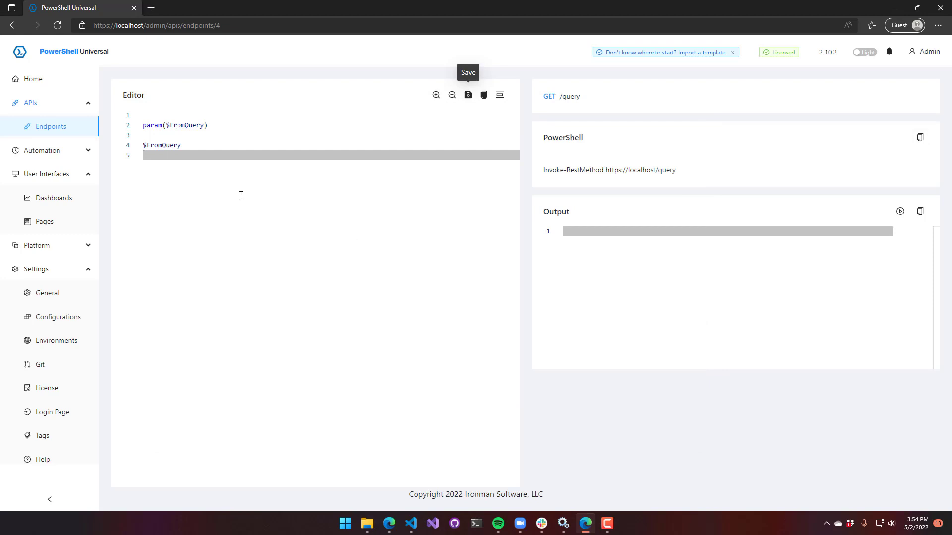
- Create a GET /headers endpoint with authentication disabled from the Endpoints list
click(51, 127)
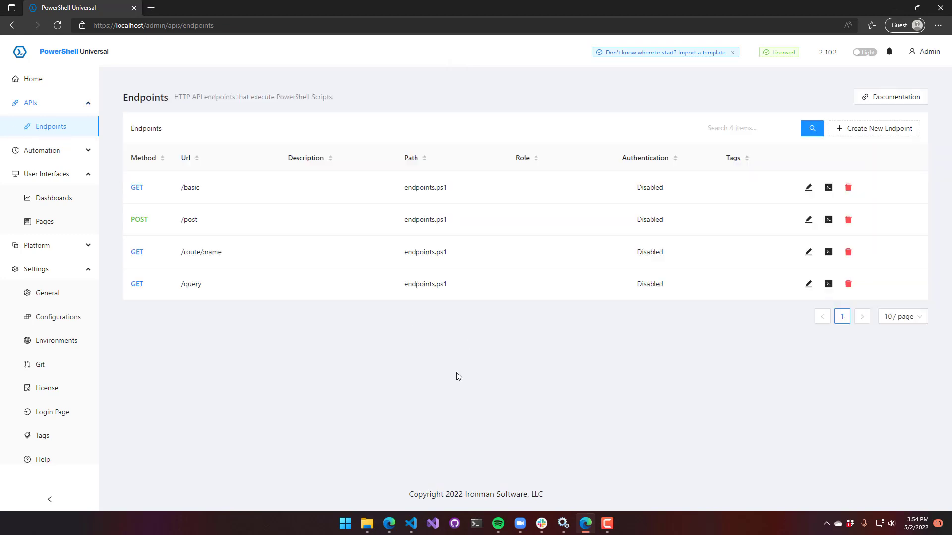
click(873, 128)
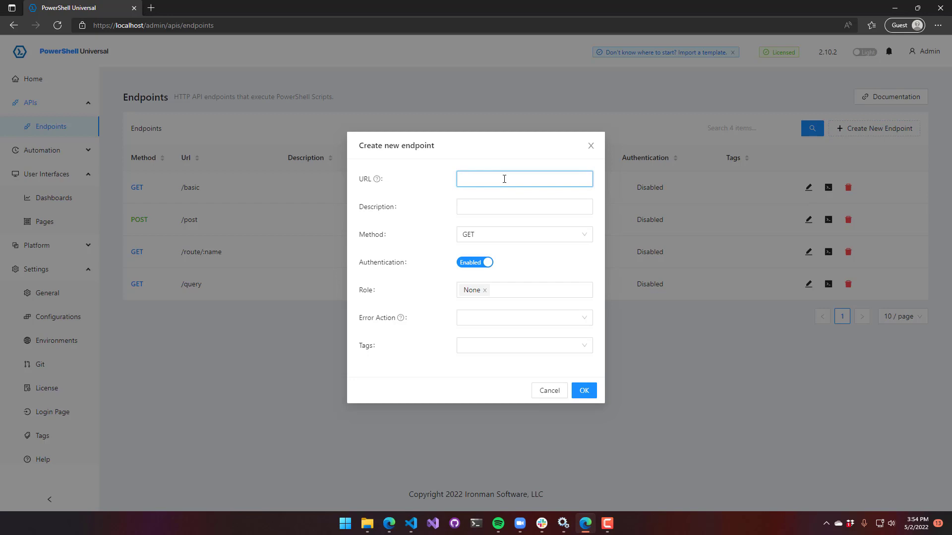
click(524, 179)
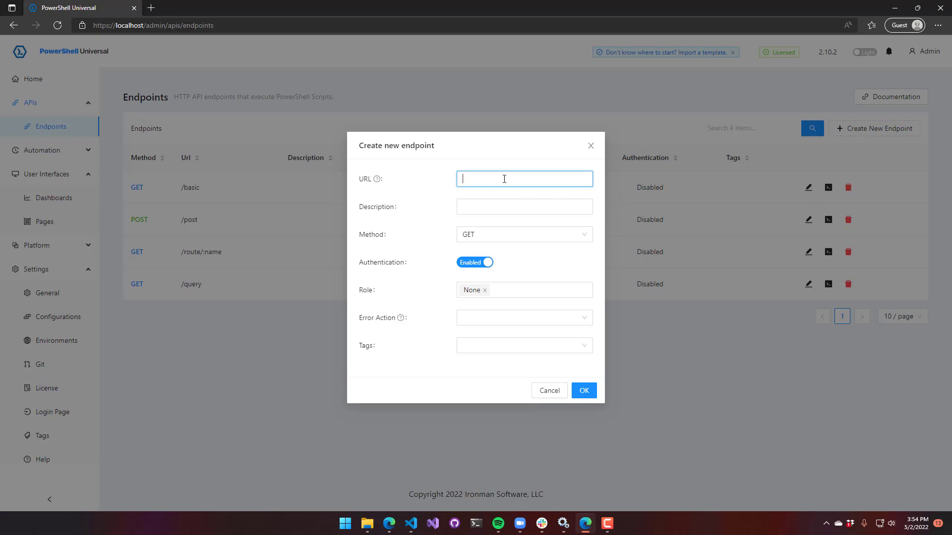
text(/headers)
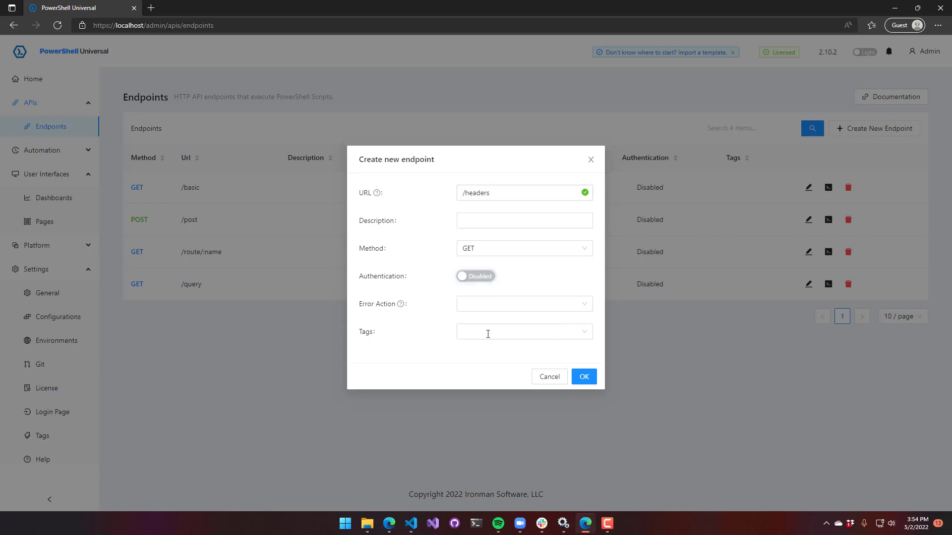
click(583, 376)
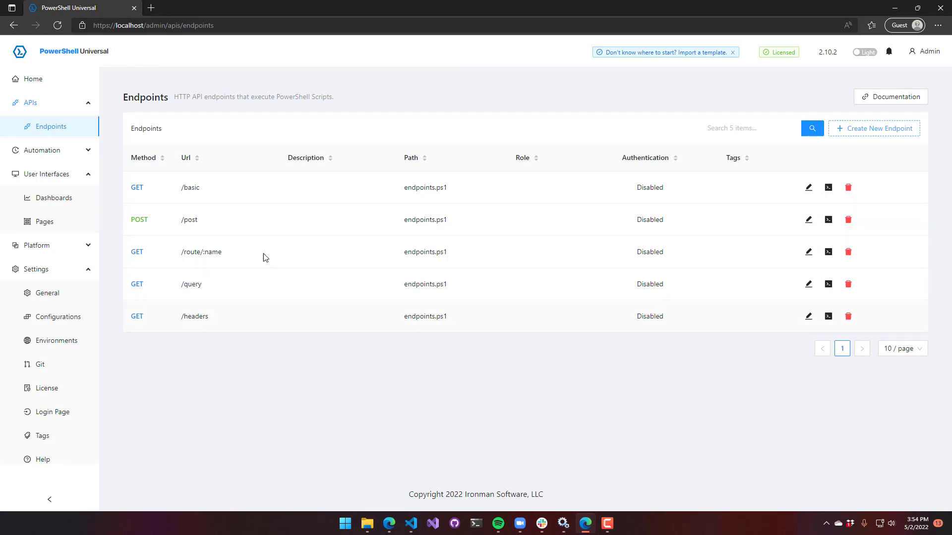
- Set the /headers script to output $Headers, save it, and run it to see JSON headers
click(808, 315)
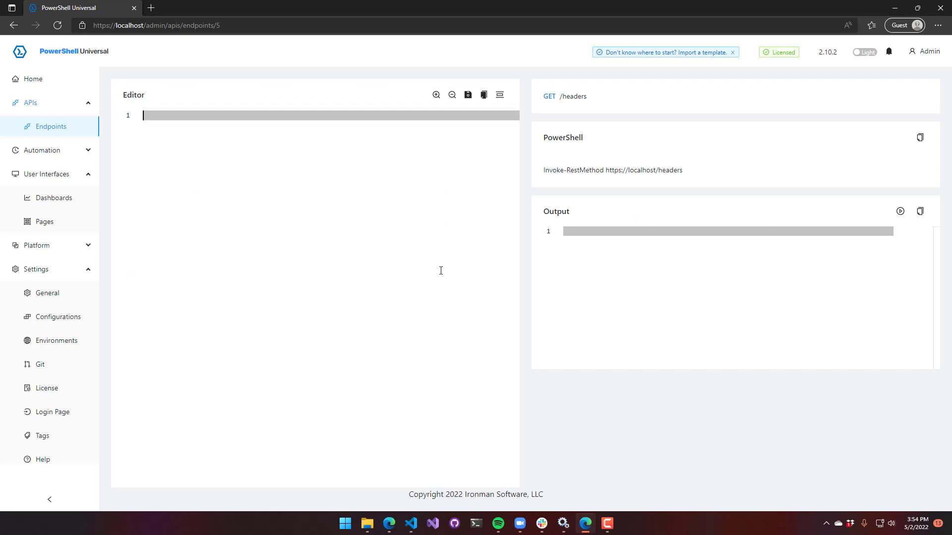
text($Headers)
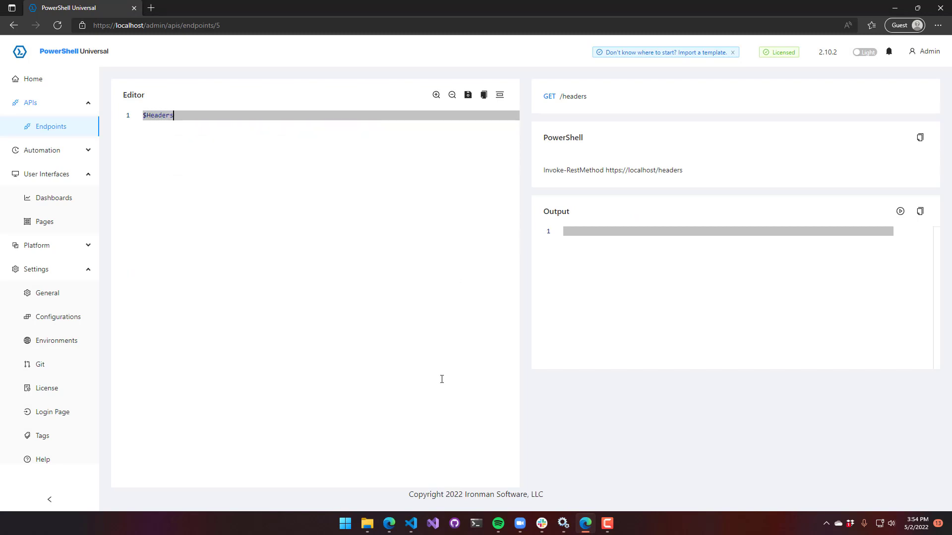
click(467, 94)
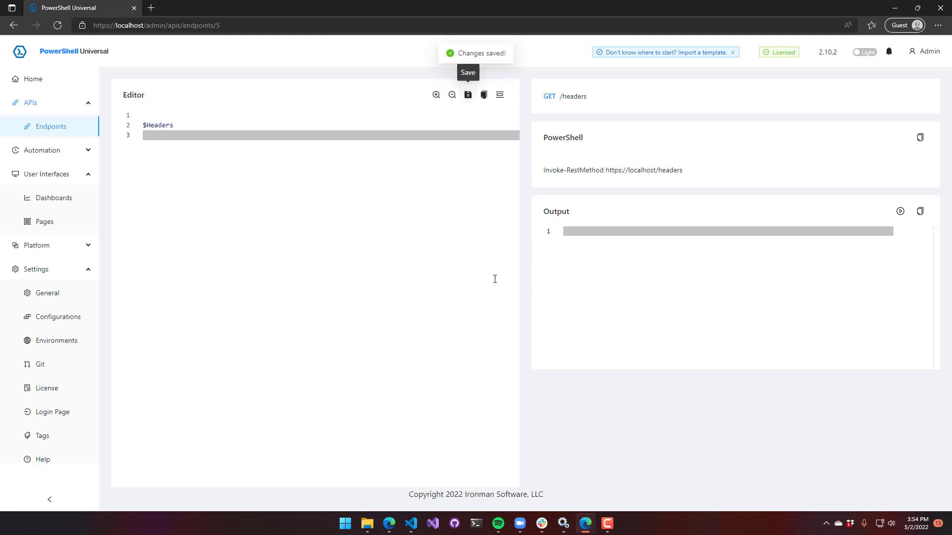
click(900, 211)
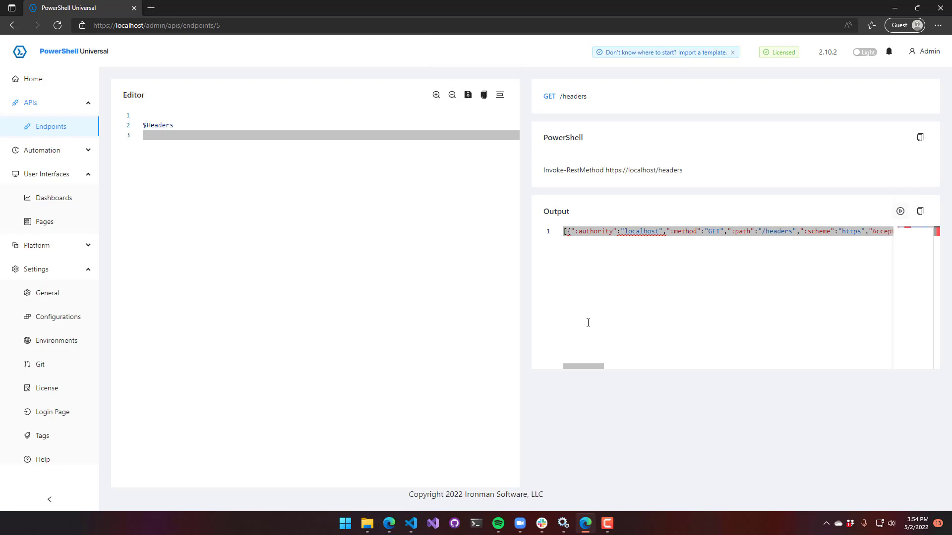
mouse_move(575, 387)
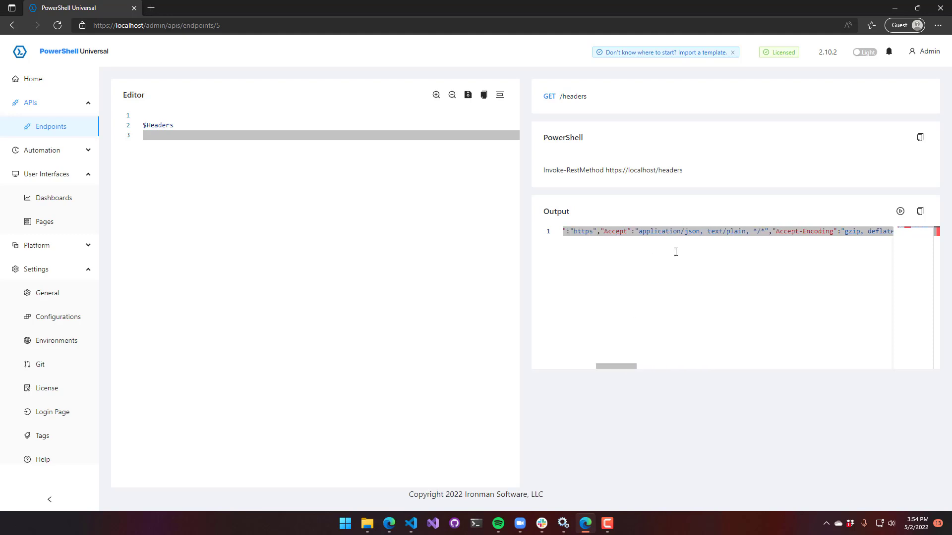
mouse_move(704, 328)
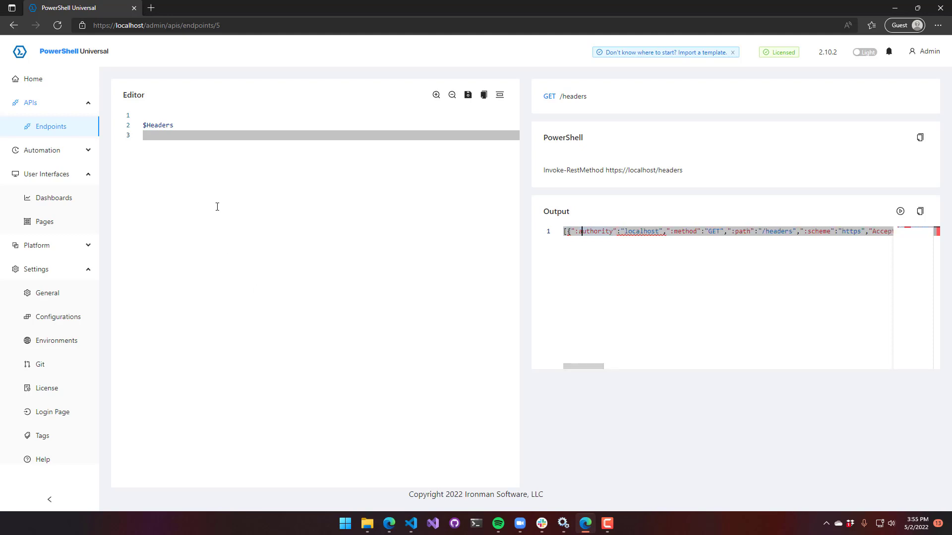
mouse_move(429, 412)
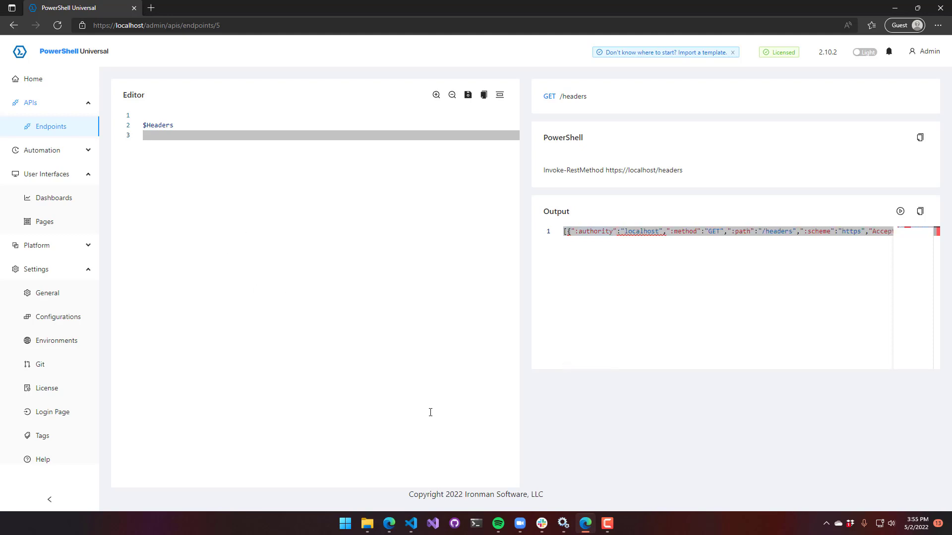
mouse_move(900, 211)
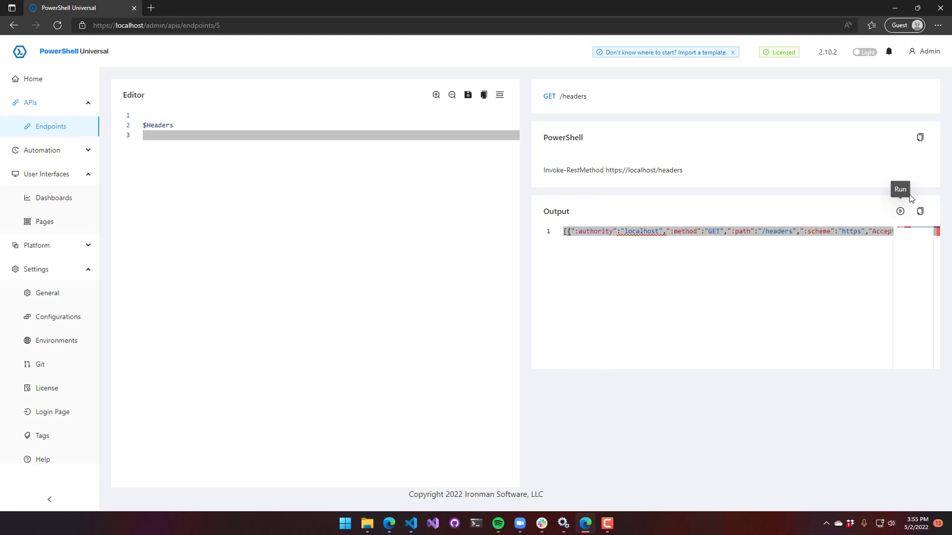
- Call /headers from the terminal with -Headers @{ '123' = 'yes' } and see it echoed
click(919, 137)
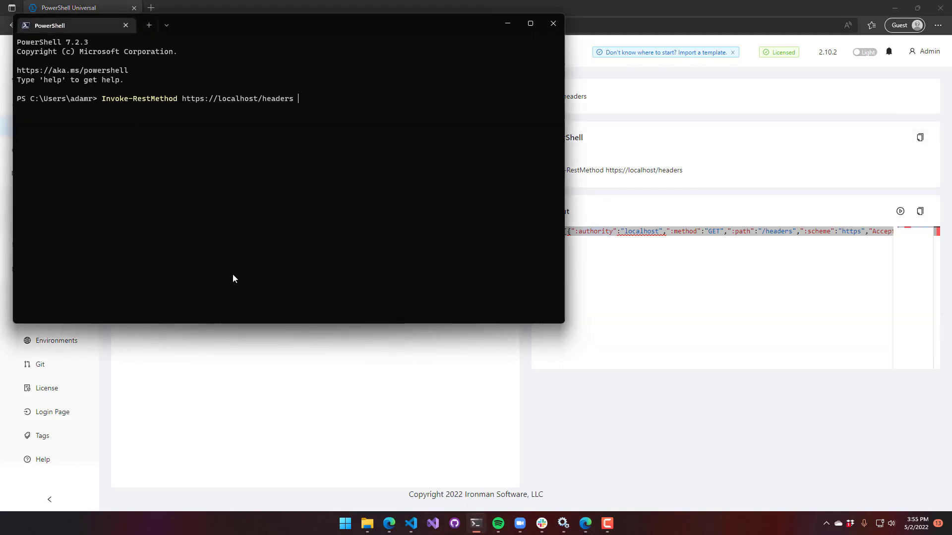
text(-Headers)
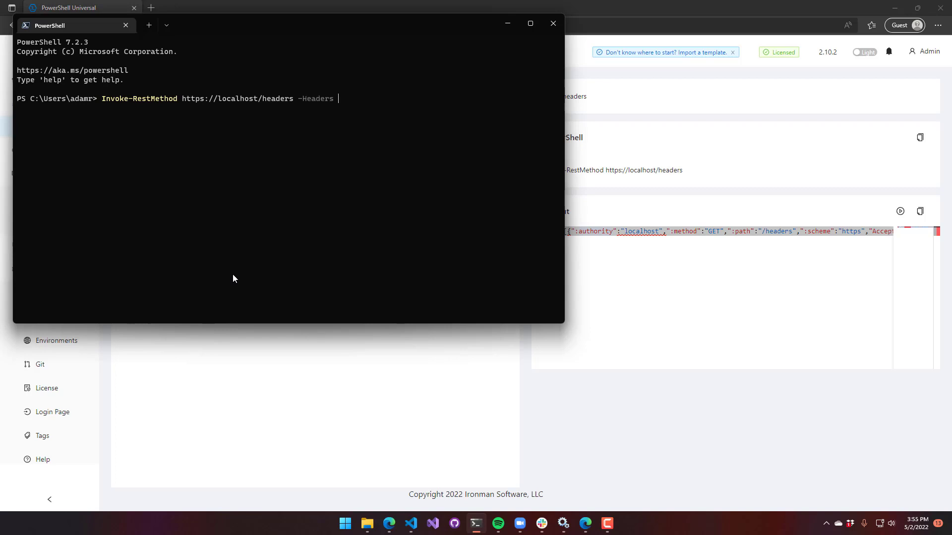
text(@{ ')
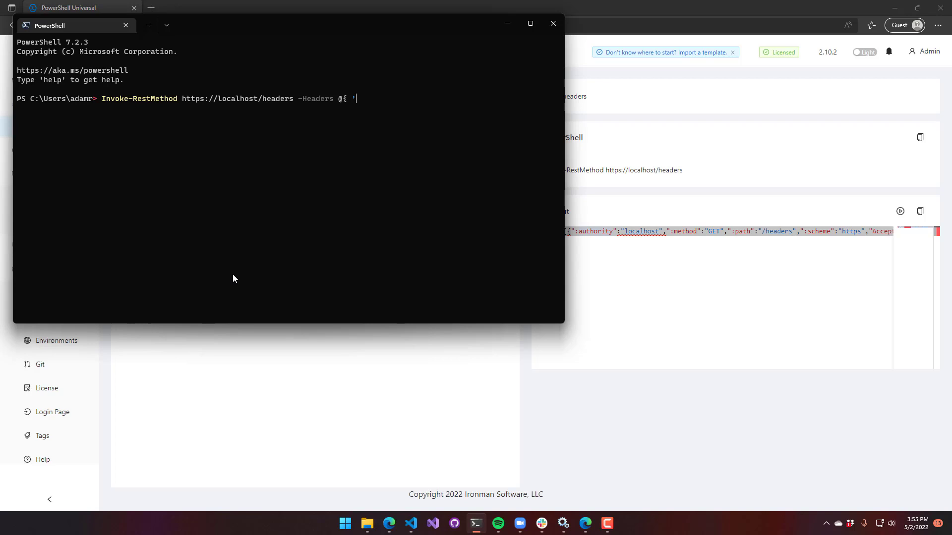
text(123)
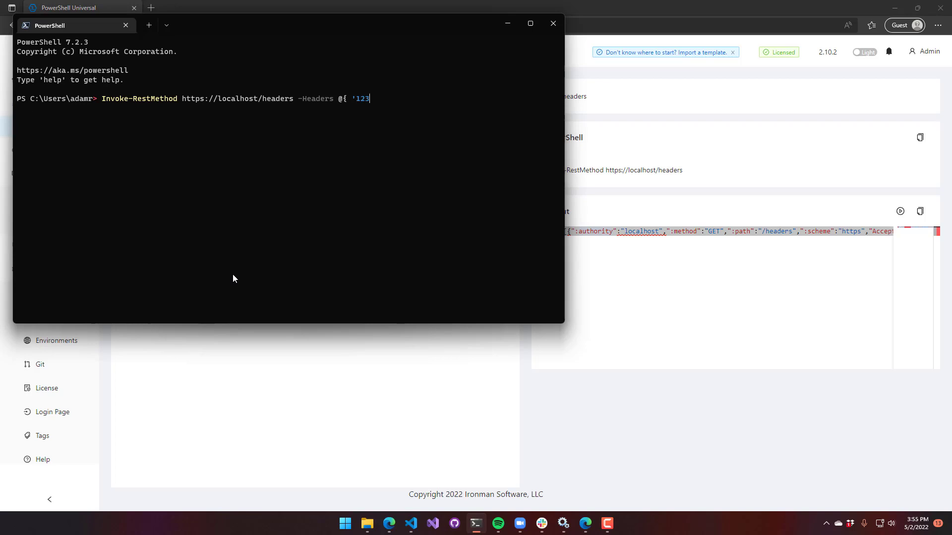
text(' =)
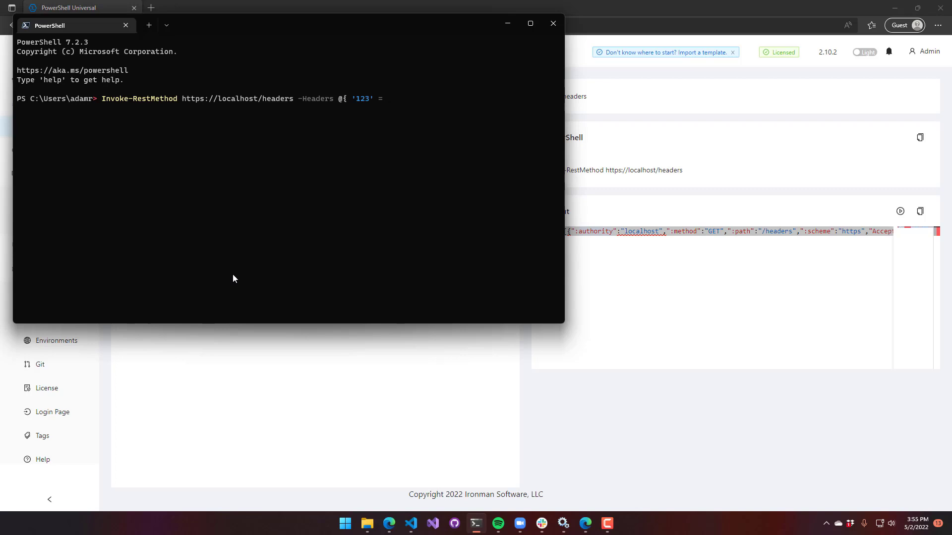
text('y)
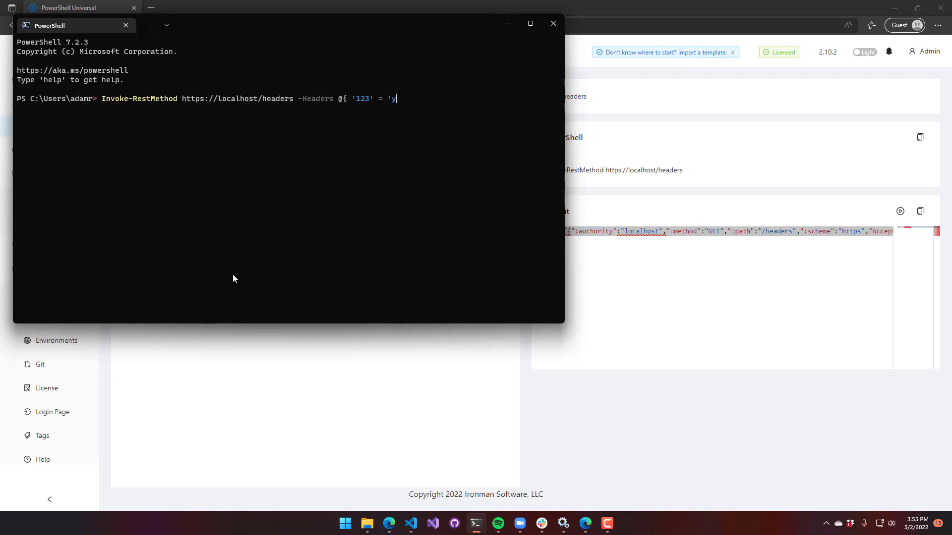
key(Return)
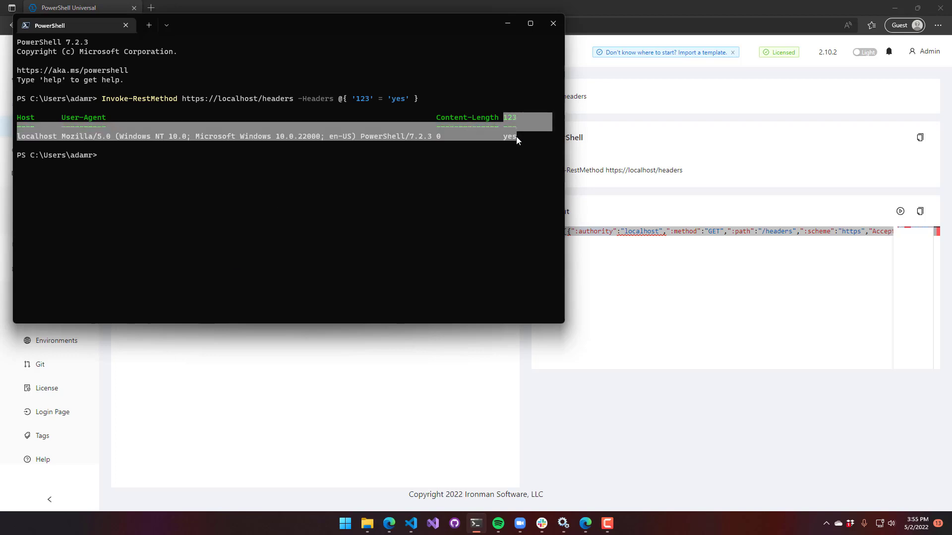
mouse_move(513, 213)
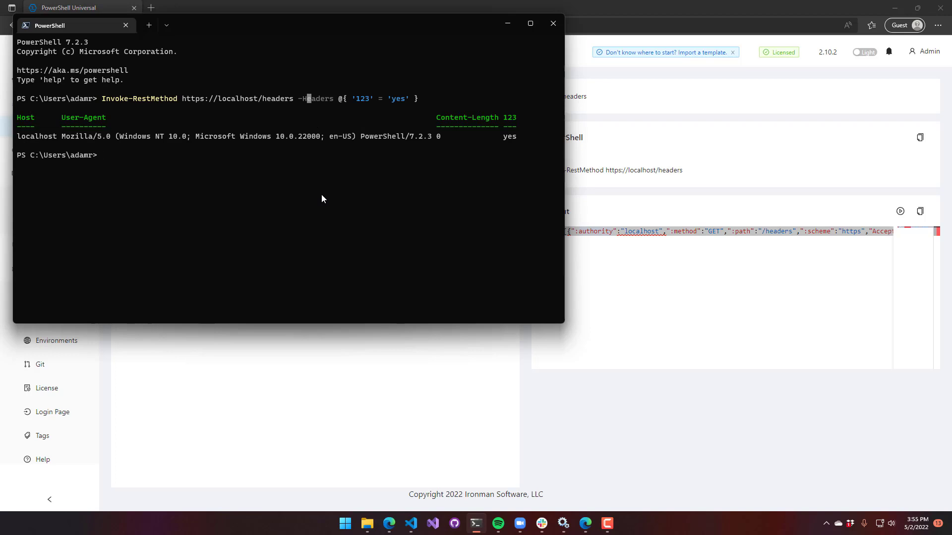
mouse_move(332, 264)
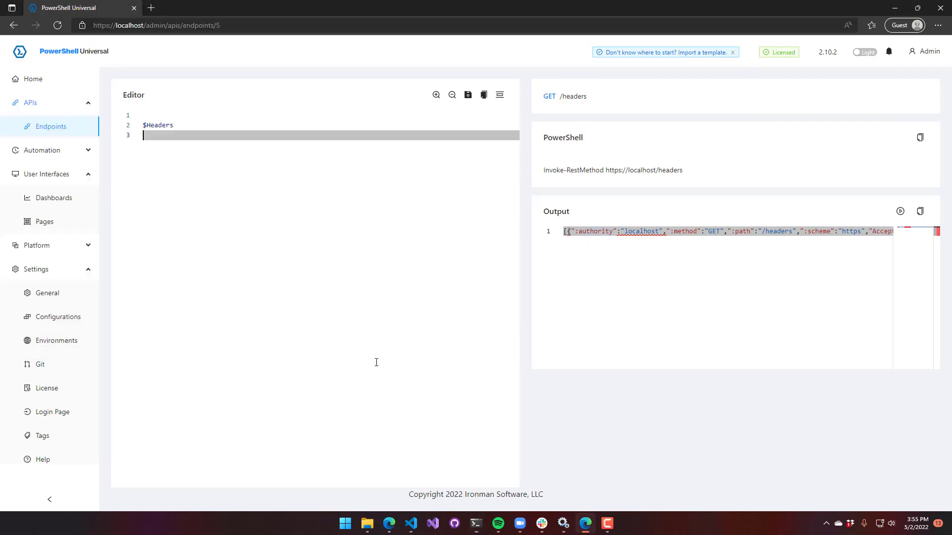
- Create the GET /error endpoint as the sixth entry in the list
click(50, 127)
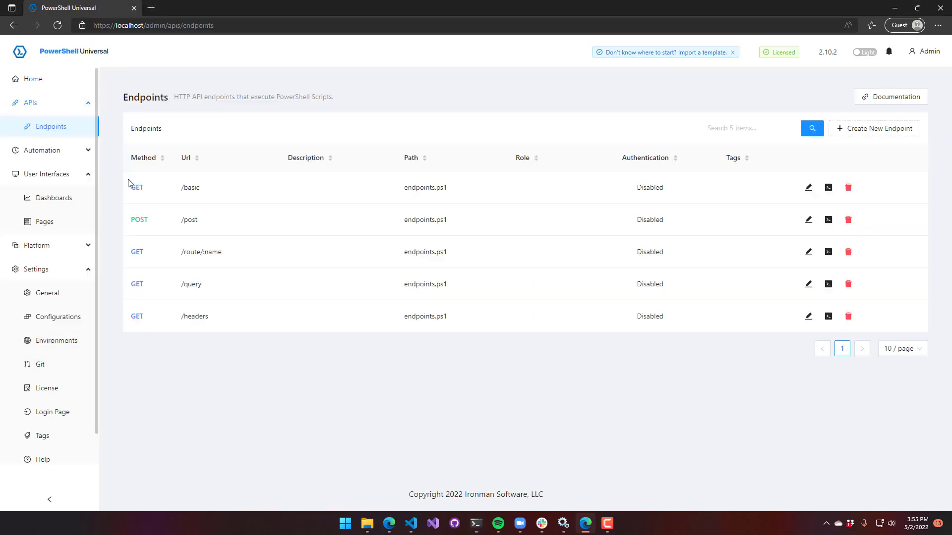
click(873, 128)
text(/error)
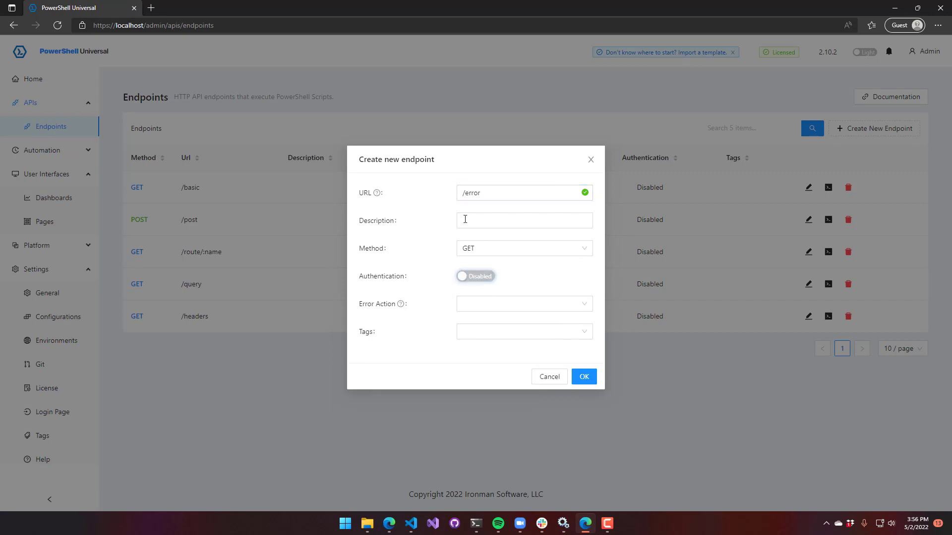
click(583, 376)
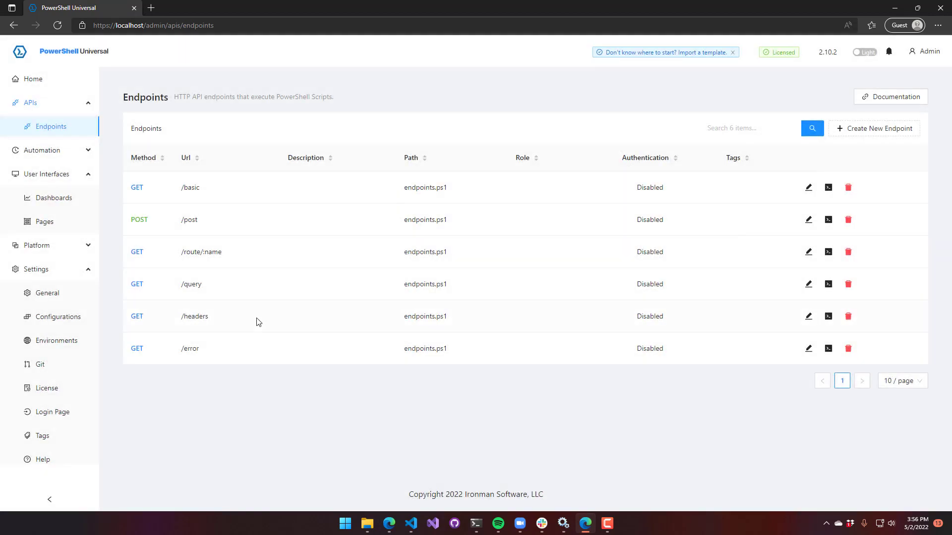
- Make the /error script throw and test-run it, returning status 400
click(827, 348)
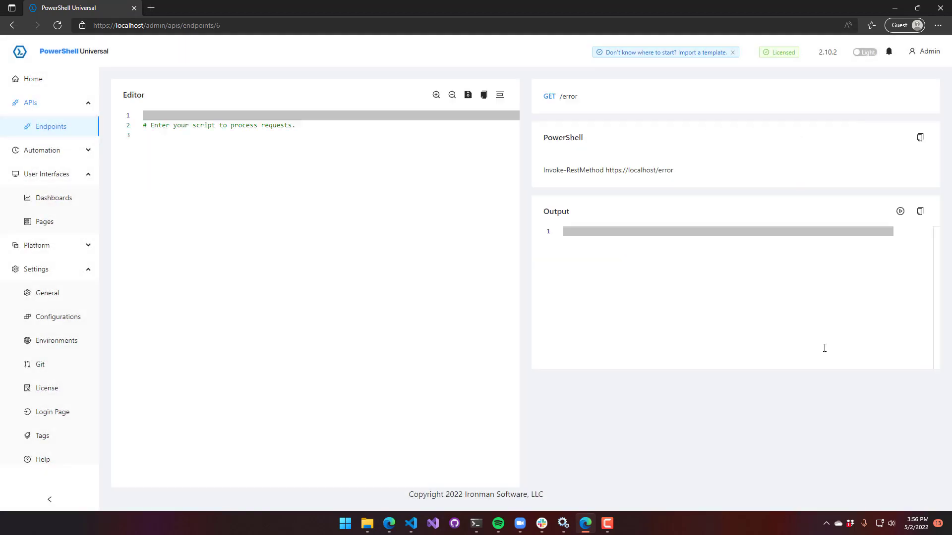
text(throw "throwing)
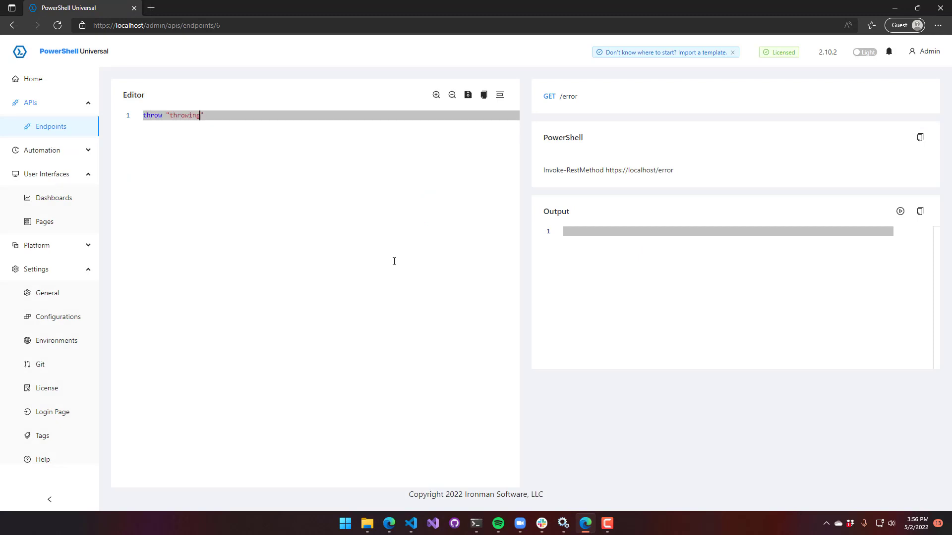
click(900, 211)
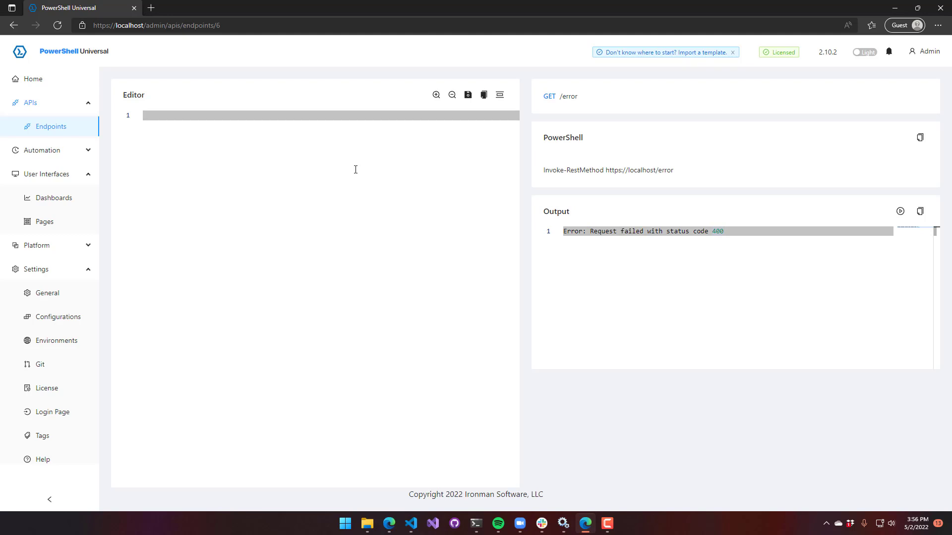
- Replace the throw with Write-Error 'error', save, test-run, and return to Endpoints
text(Write-H)
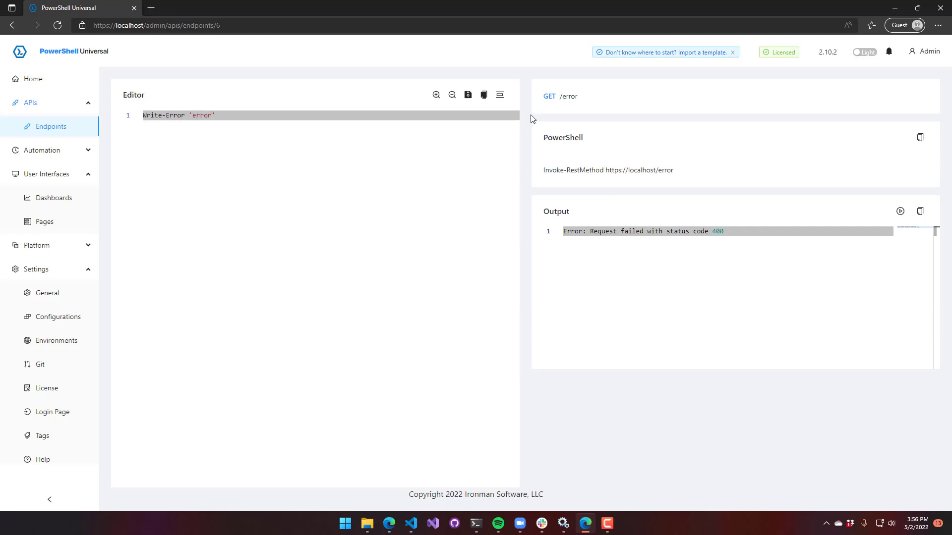
click(467, 95)
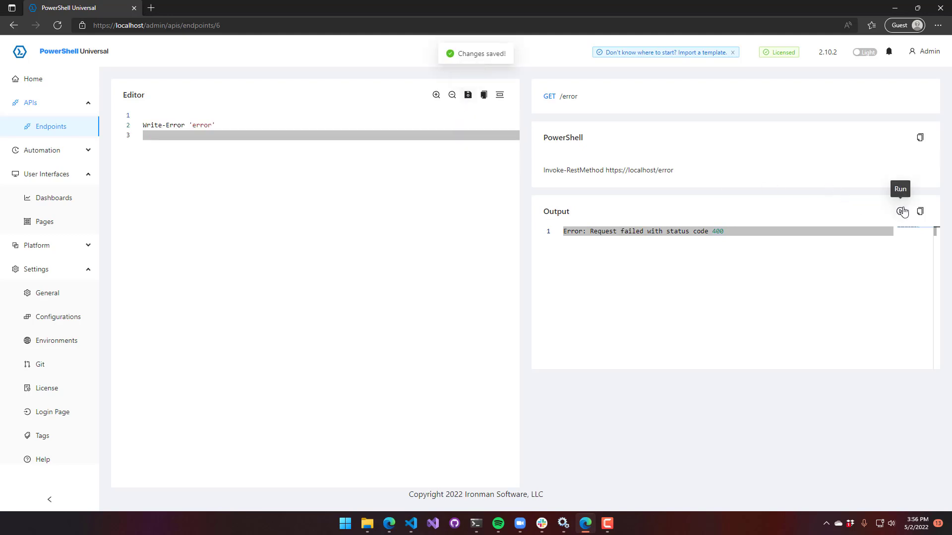
click(900, 211)
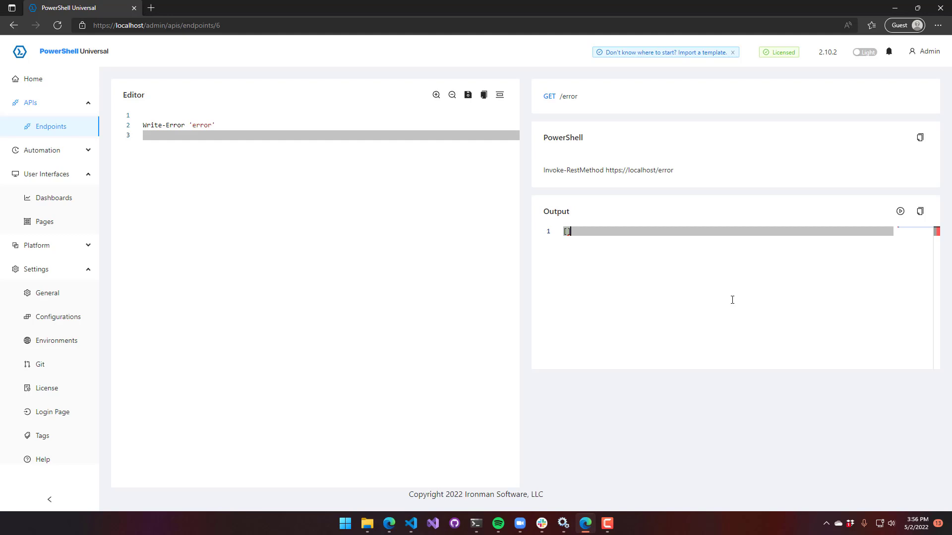
click(50, 127)
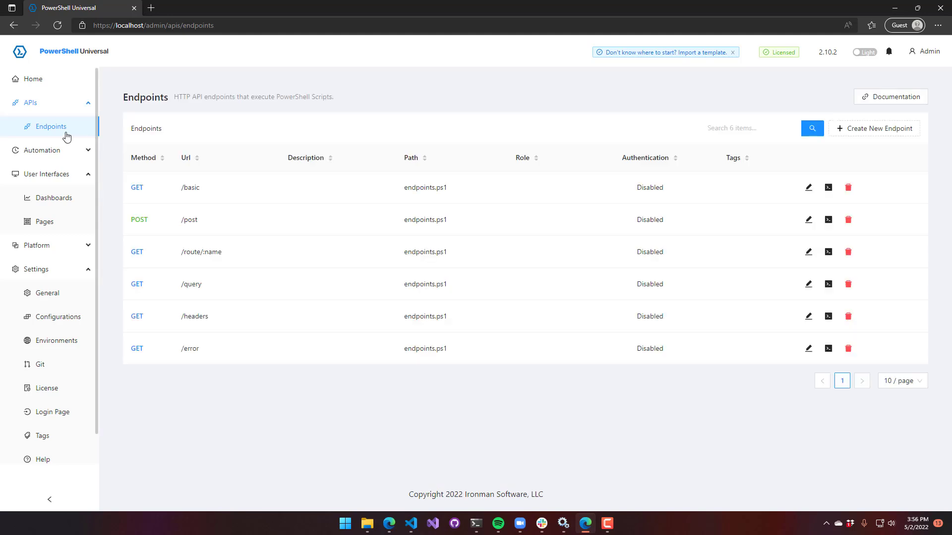
mouse_move(744, 368)
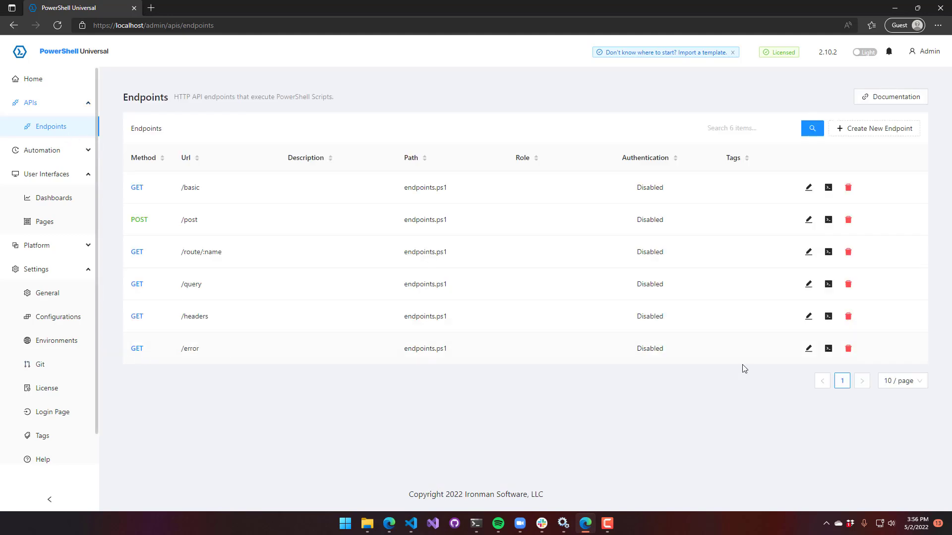
- Set the /error endpoint's Error Action to Stop instead of SilentlyContinue
click(808, 347)
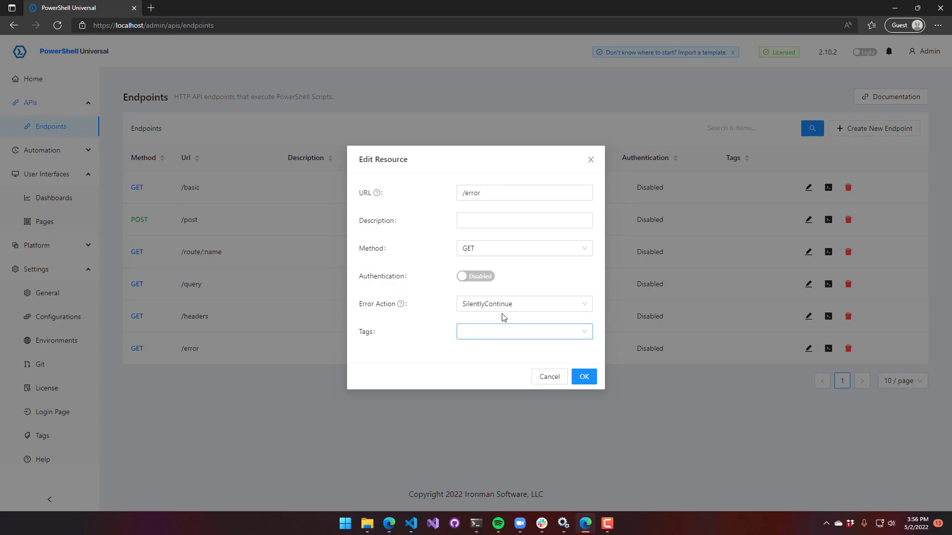
click(523, 303)
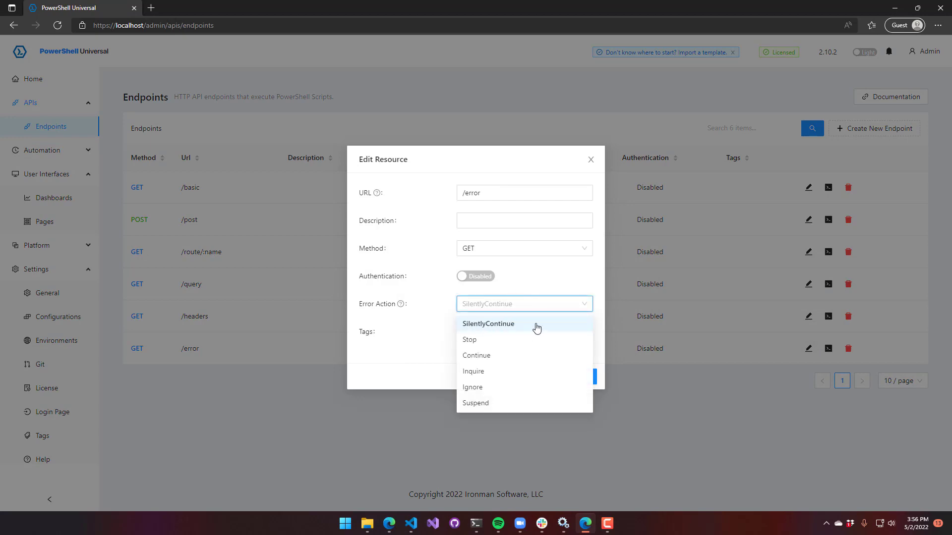
click(469, 339)
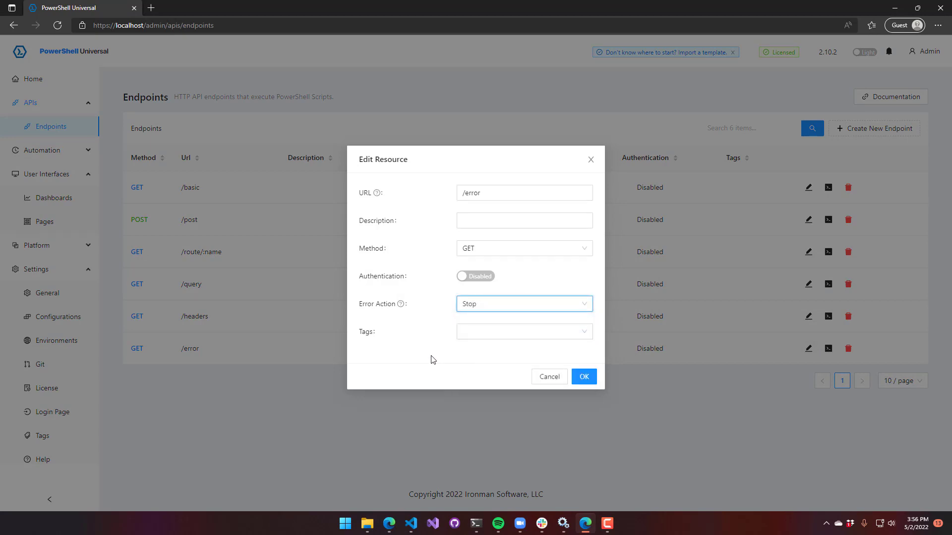
click(582, 376)
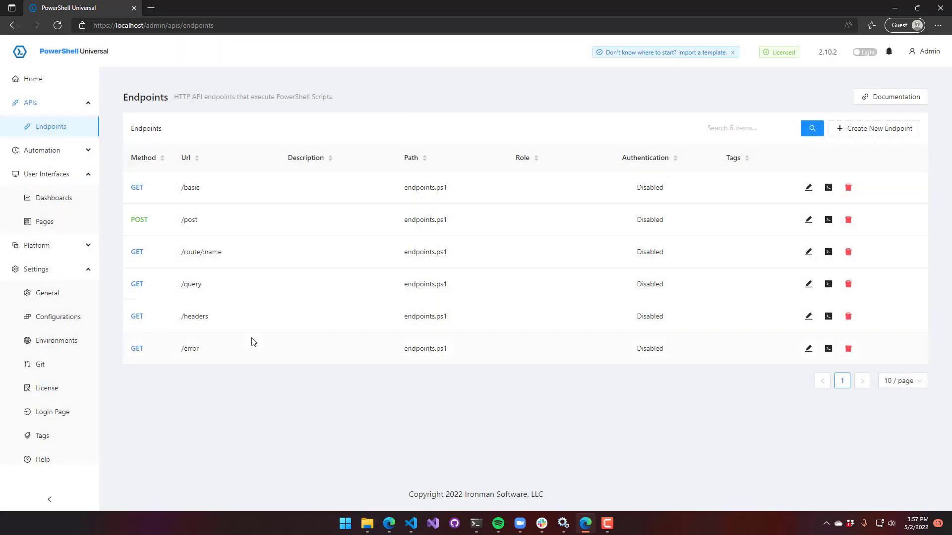
- Test-run /error to see status code 400, copy its Invoke-RestMethod command, and switch to Terminal
click(808, 348)
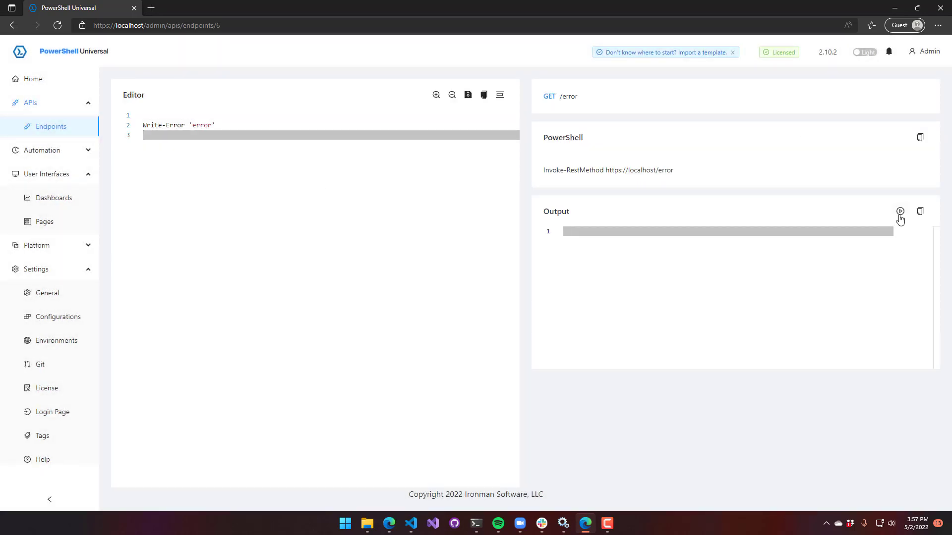
click(900, 211)
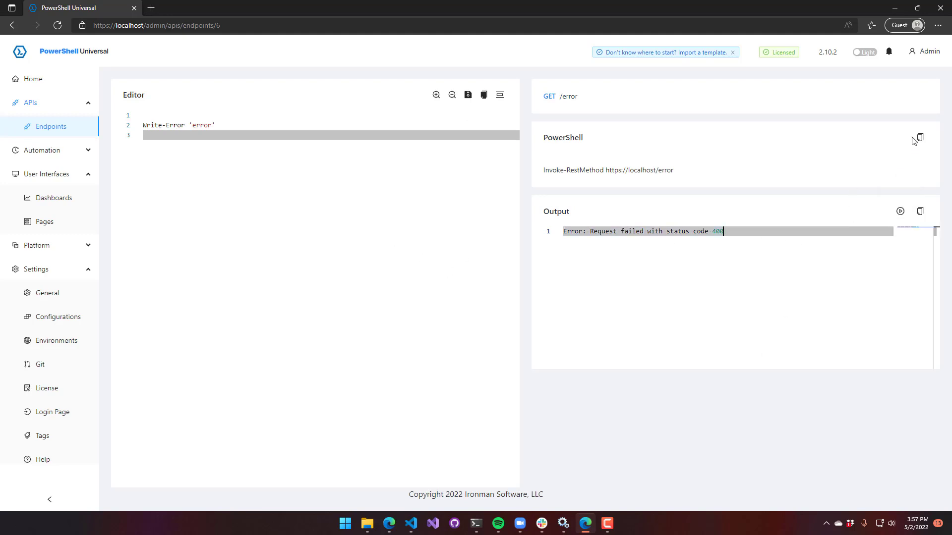
click(919, 138)
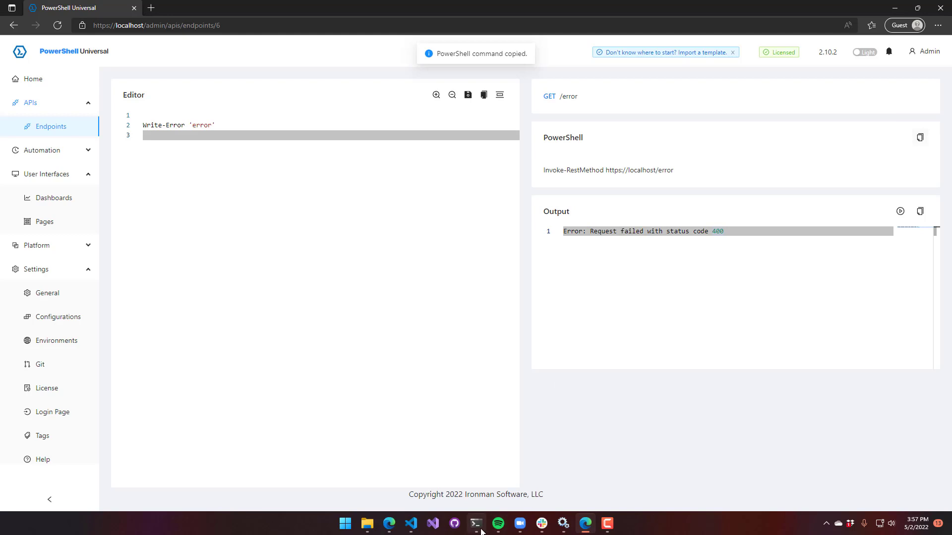
click(476, 524)
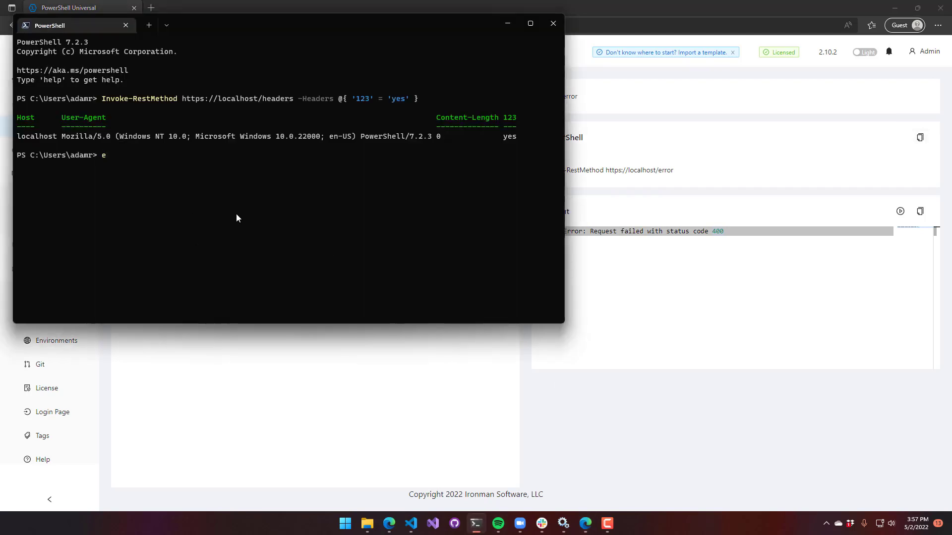
click(919, 137)
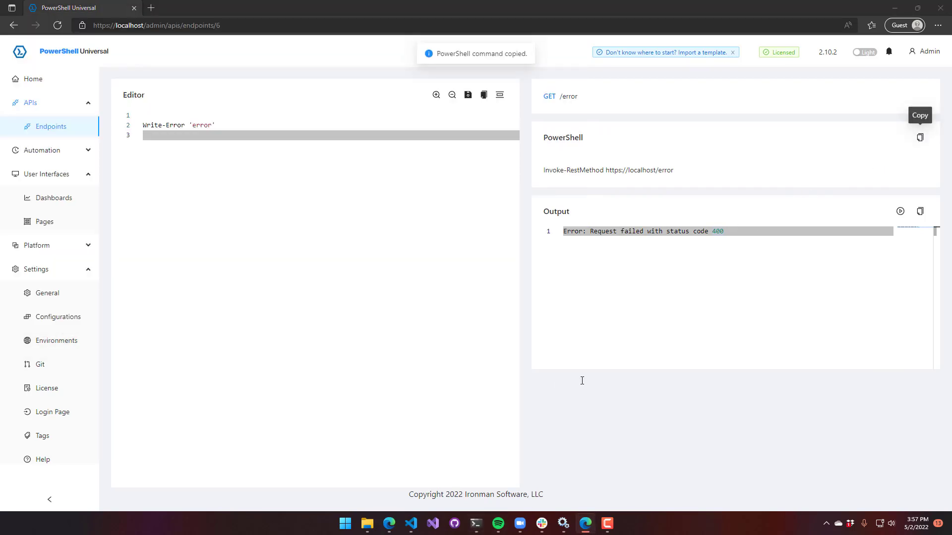
click(475, 523)
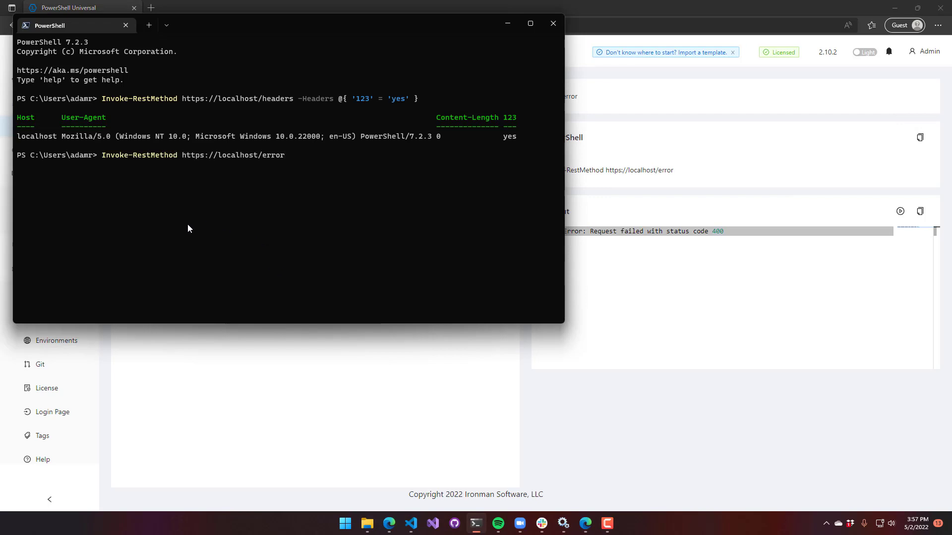
key(Return)
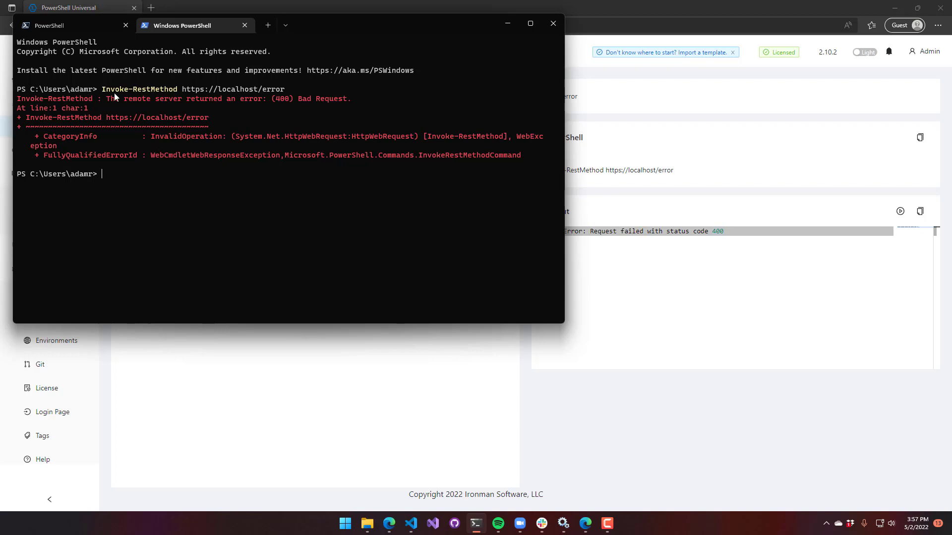
click(48, 25)
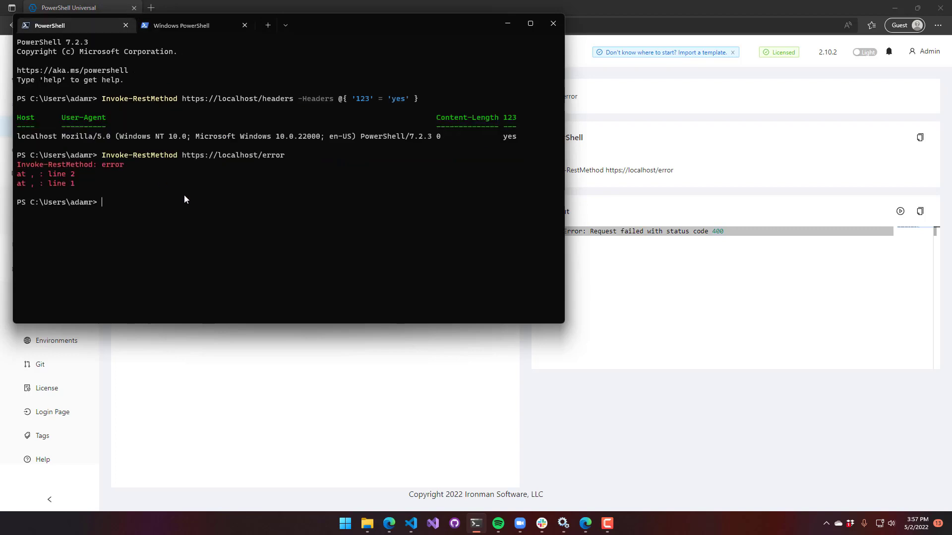